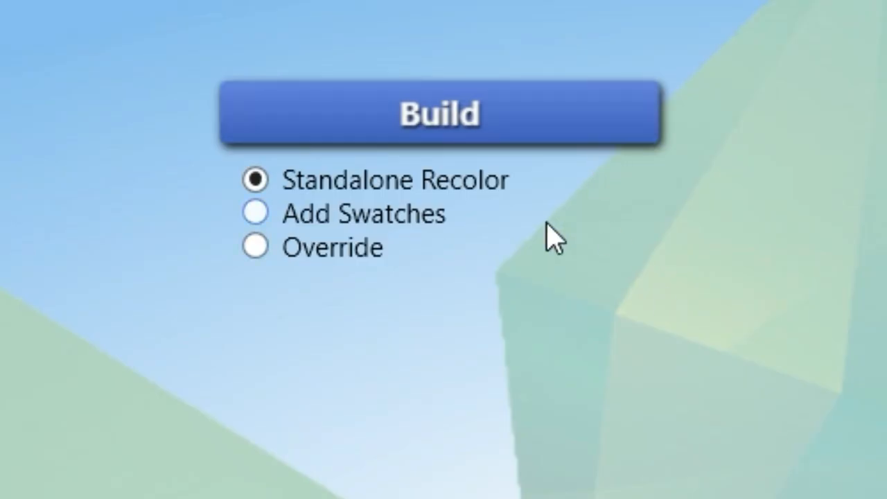
mouse_move(469, 210)
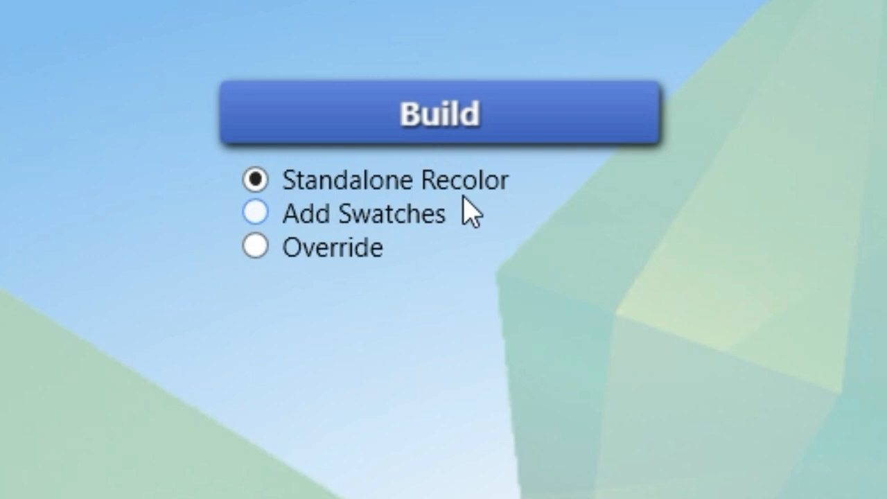
- Start a standalone build recolor and filter the wall catalogue to Base Game walls
click(440, 113)
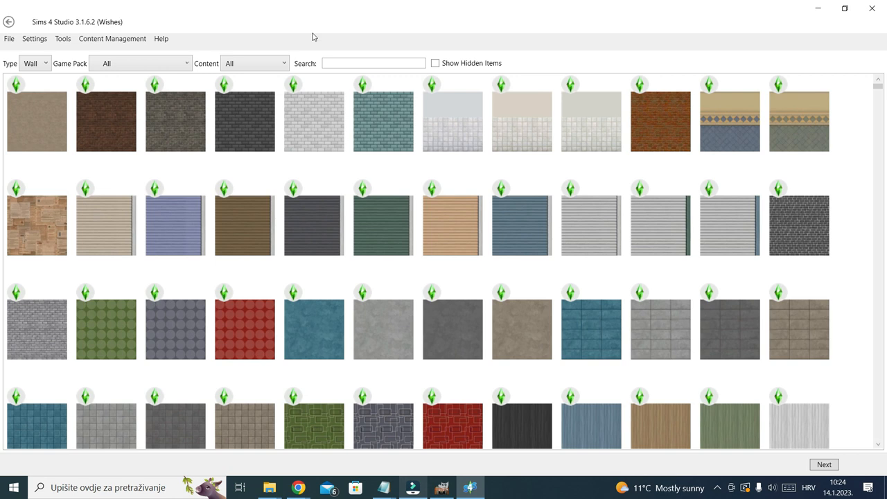
click(35, 64)
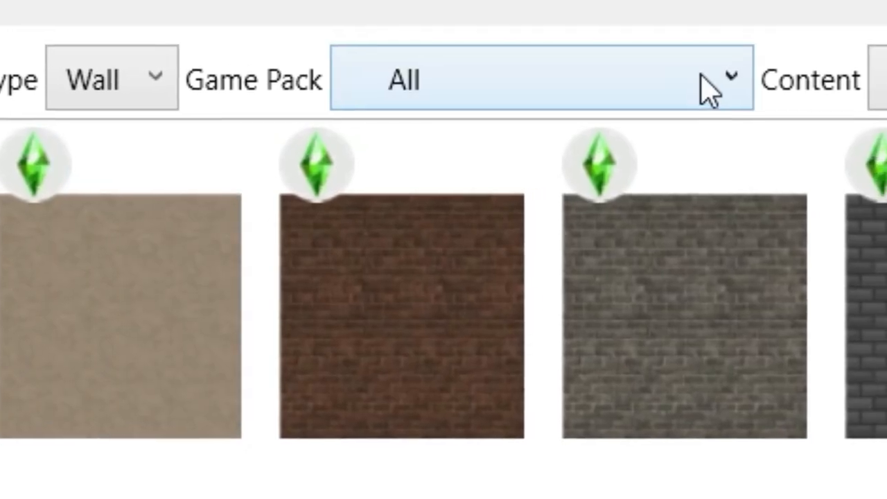
click(540, 77)
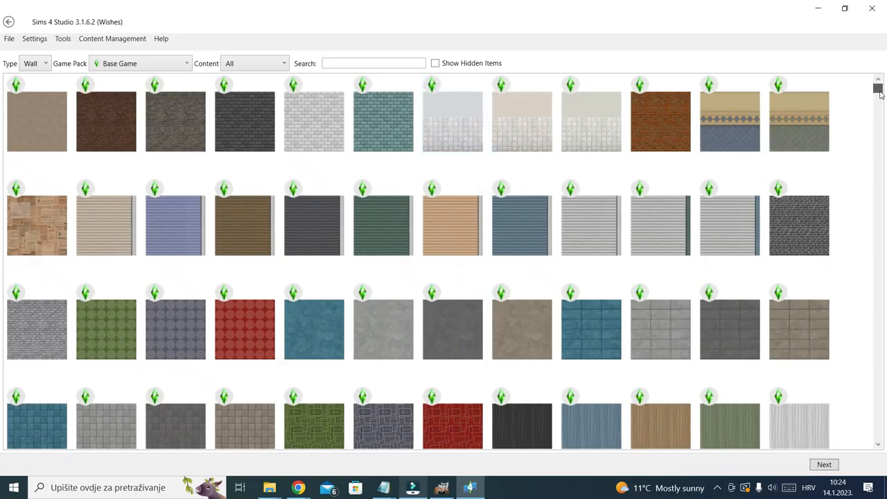
scroll(down, 3)
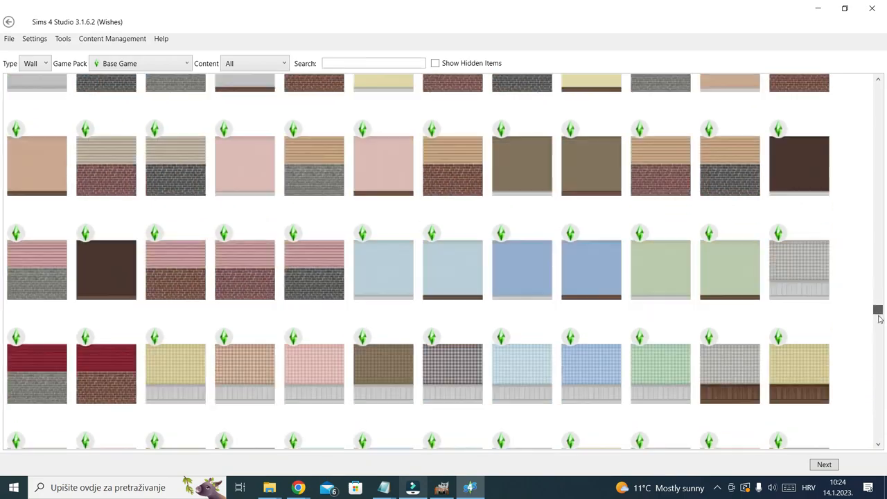
scroll(down, 3)
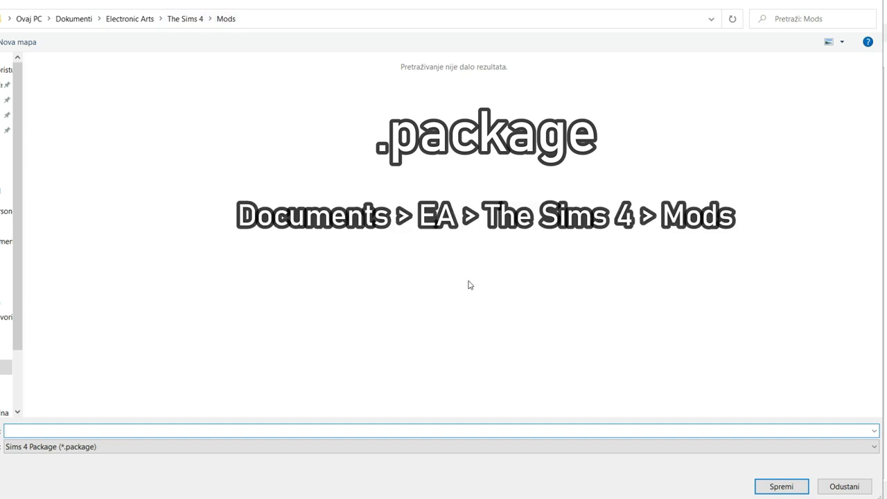
mouse_move(452, 298)
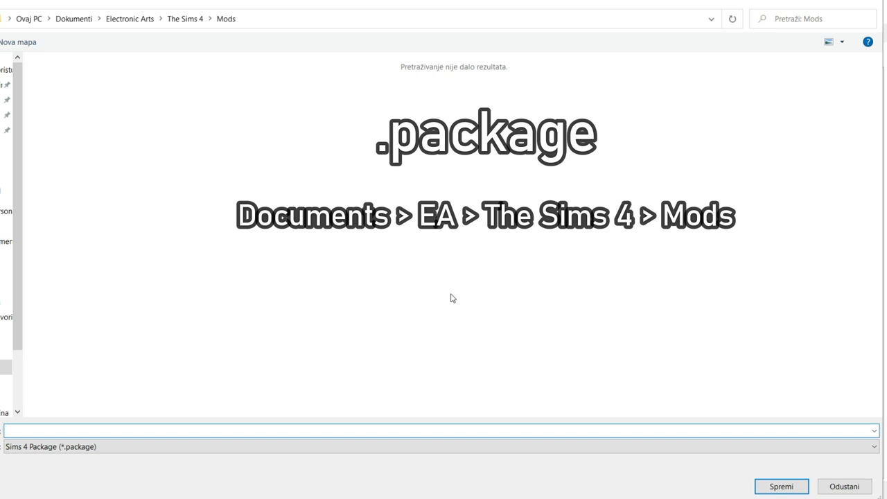
- Name the package 'Bathroom Tile Wallpaper' and save it into The Sims 4 Mods folder
click(443, 429)
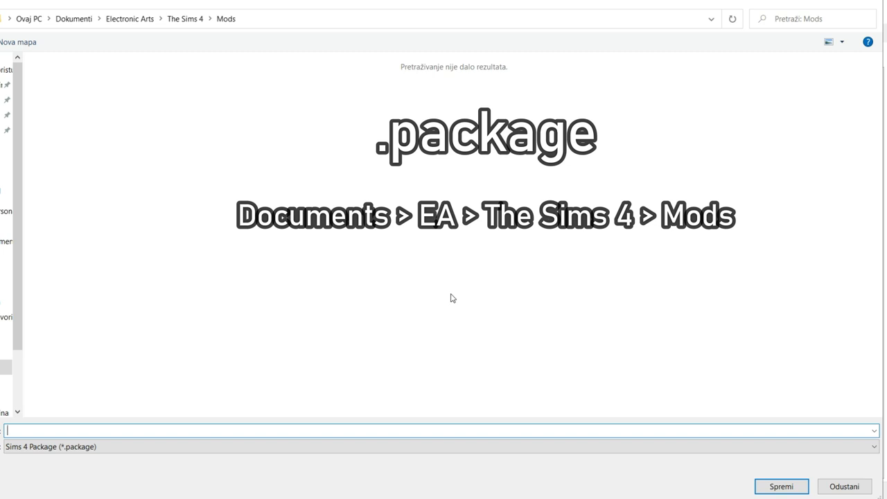
text(Bathroo)
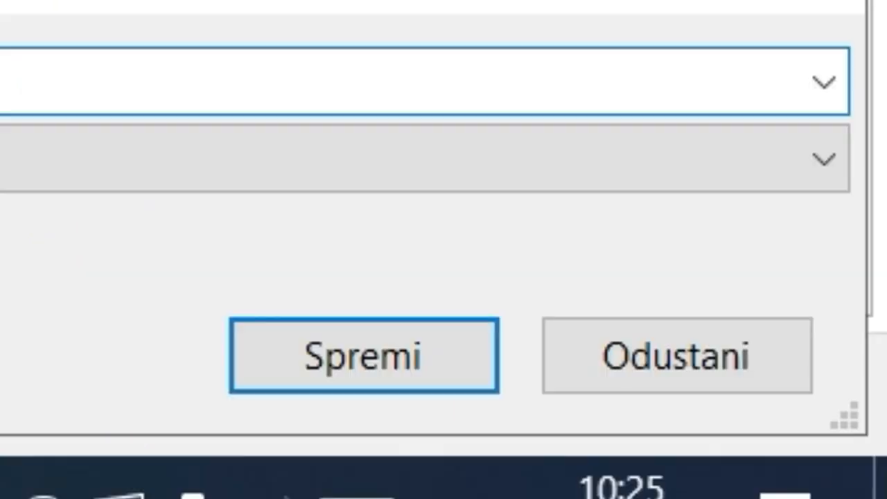
click(363, 355)
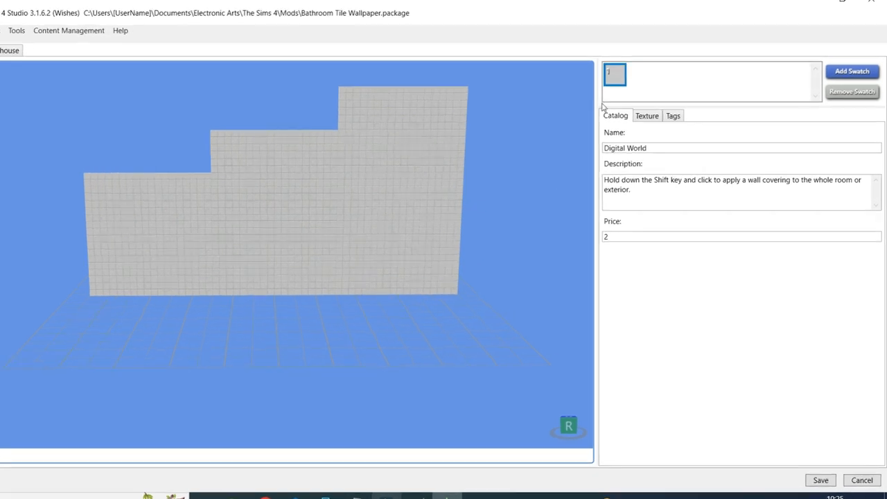
- Preview the wall's short and tall diffuse textures and export all its textures
click(646, 115)
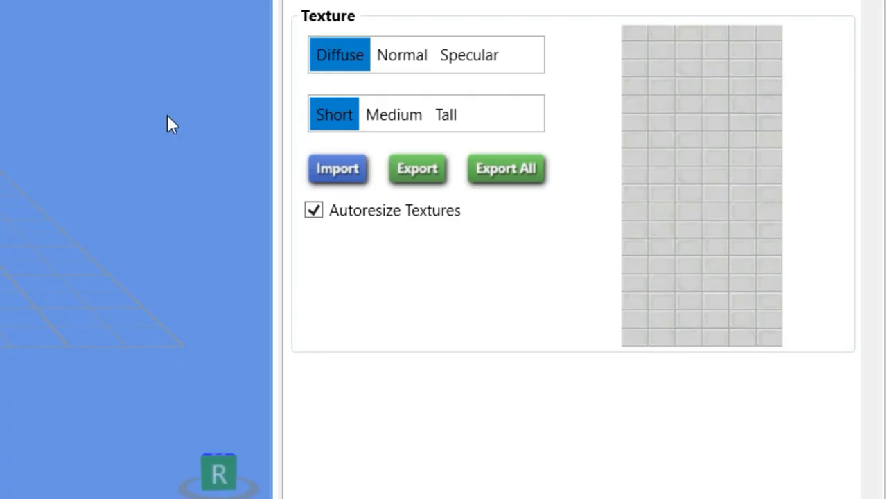
mouse_move(346, 63)
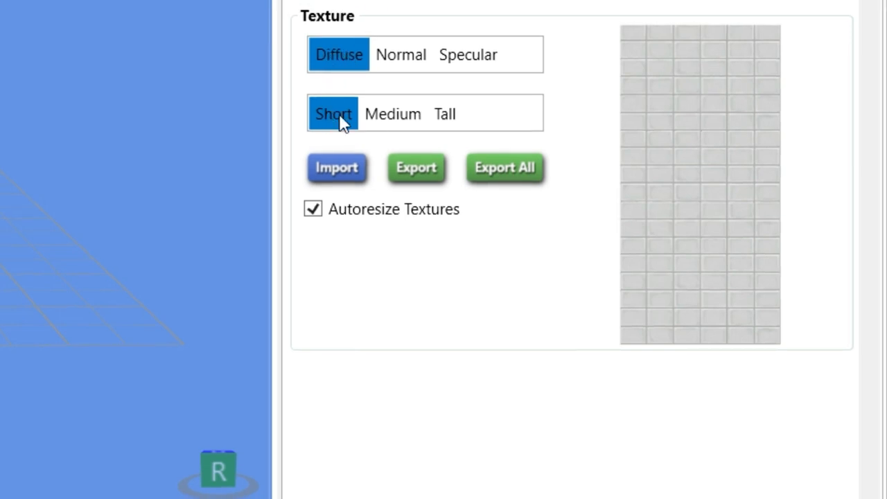
click(443, 114)
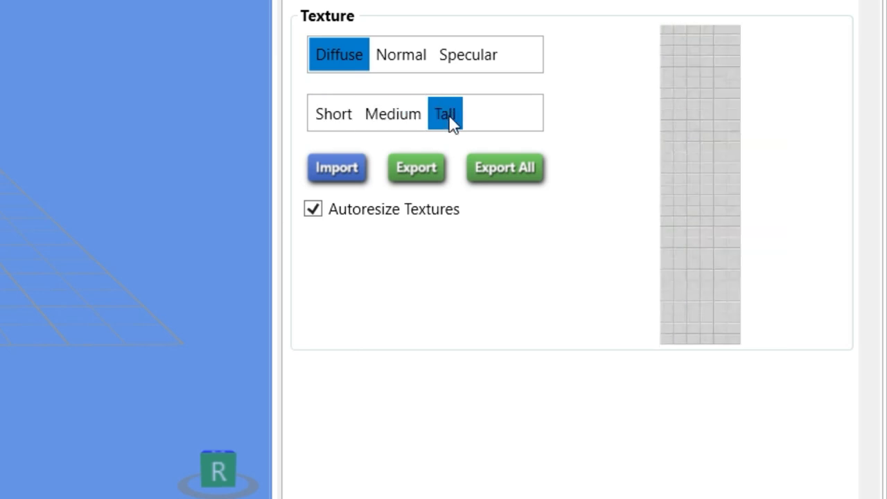
click(333, 114)
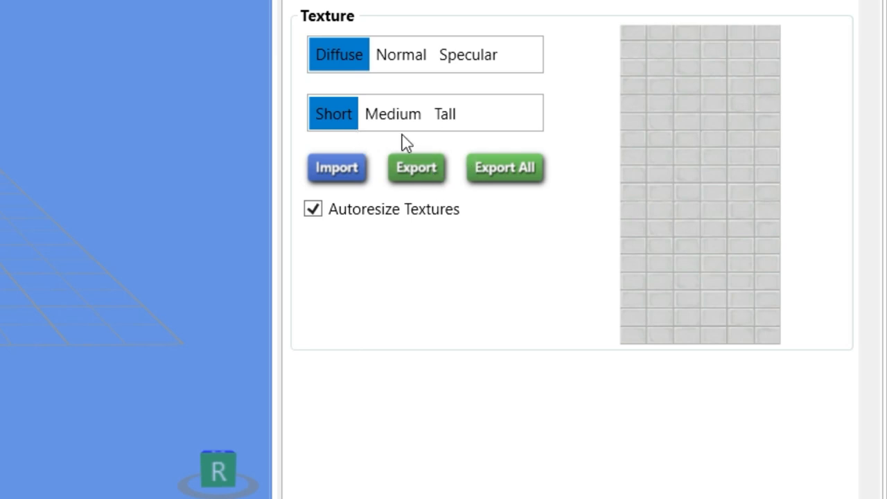
click(444, 113)
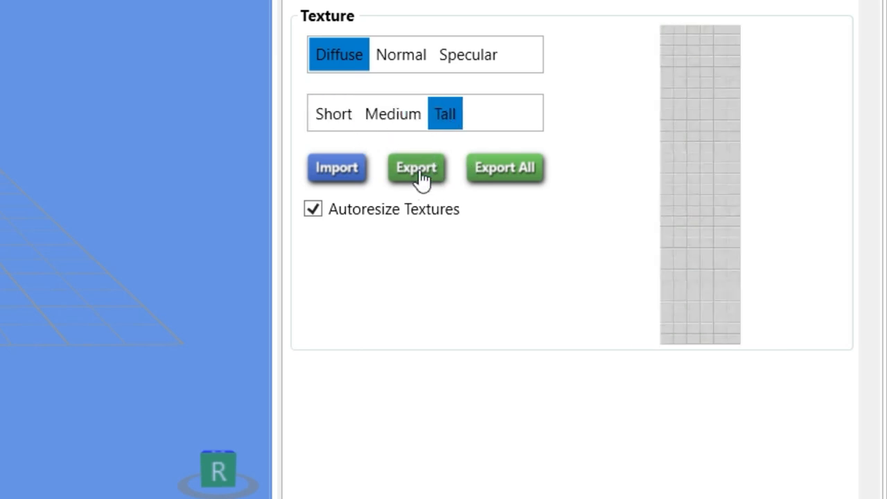
click(333, 113)
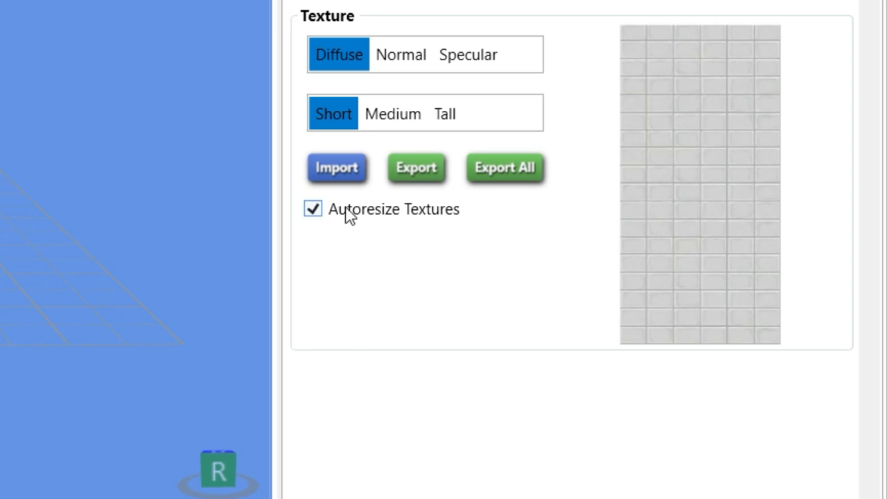
mouse_move(504, 166)
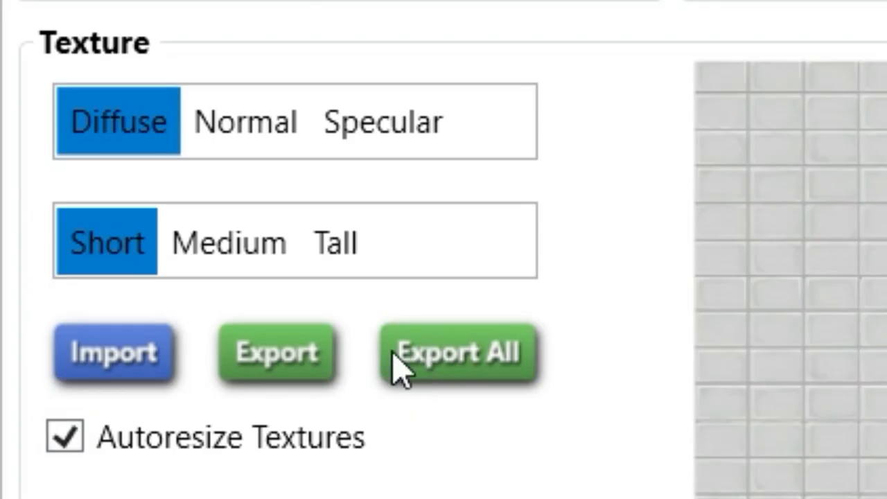
click(461, 352)
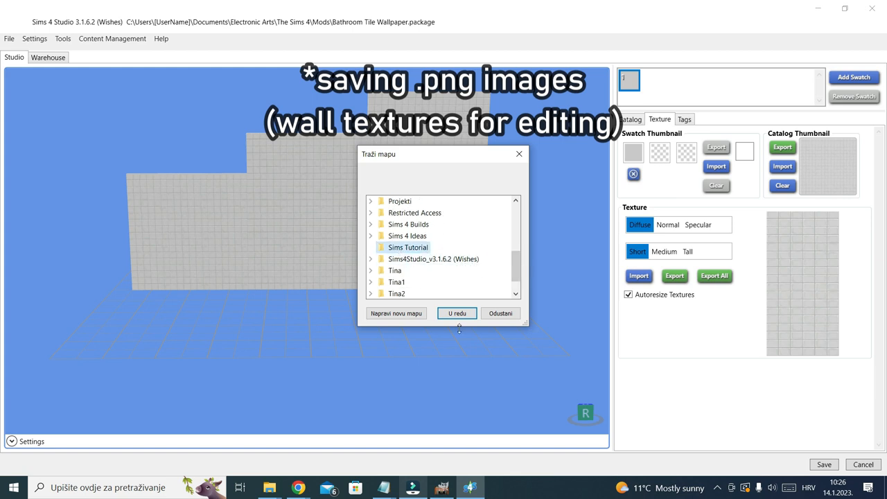
- Export the textures to the Sims Tutorial folder and open Tall_DiffuseMap with GIMP
click(458, 313)
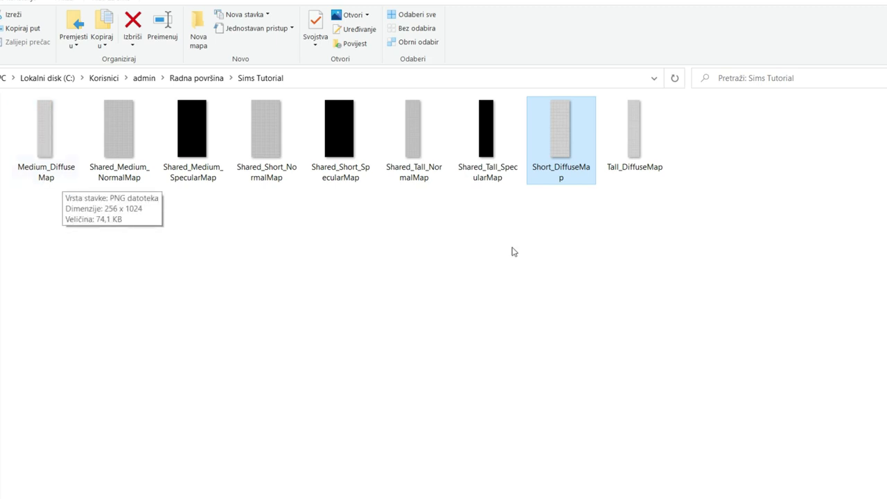
click(635, 127)
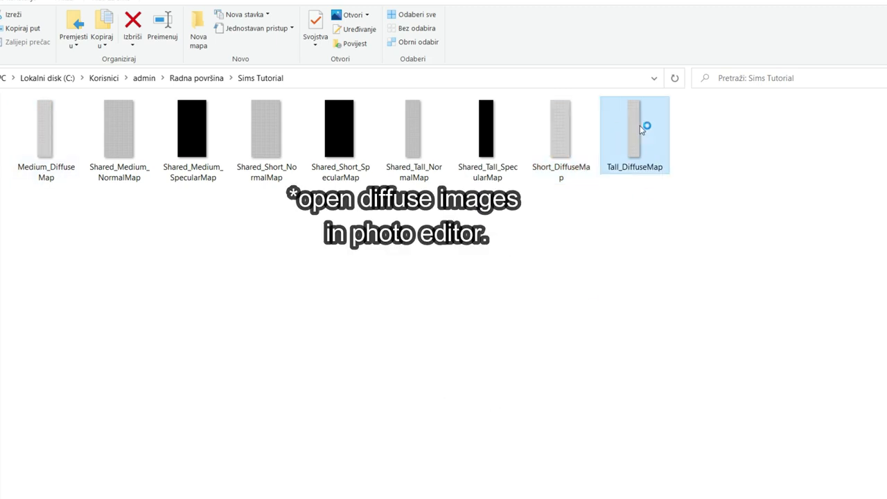
right_click(46, 128)
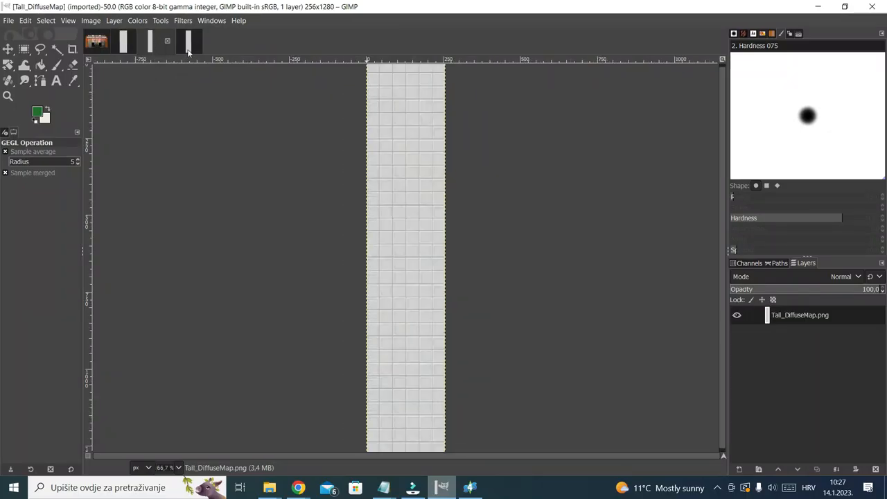
- Focus the Tall_DiffuseMap.png image window in GIMP
click(176, 41)
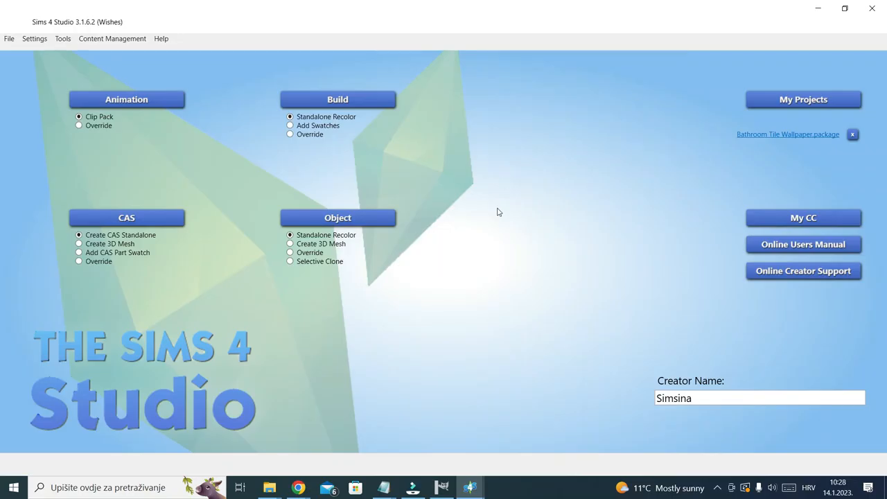
- Start a standalone floor recolor from Base Game floors and name it 'Bathroom Tile Flooring' in Mods
click(339, 100)
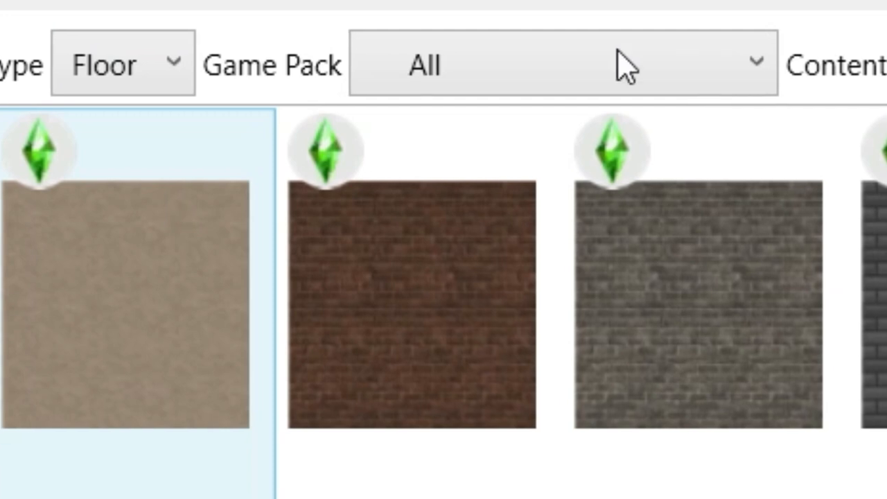
click(561, 62)
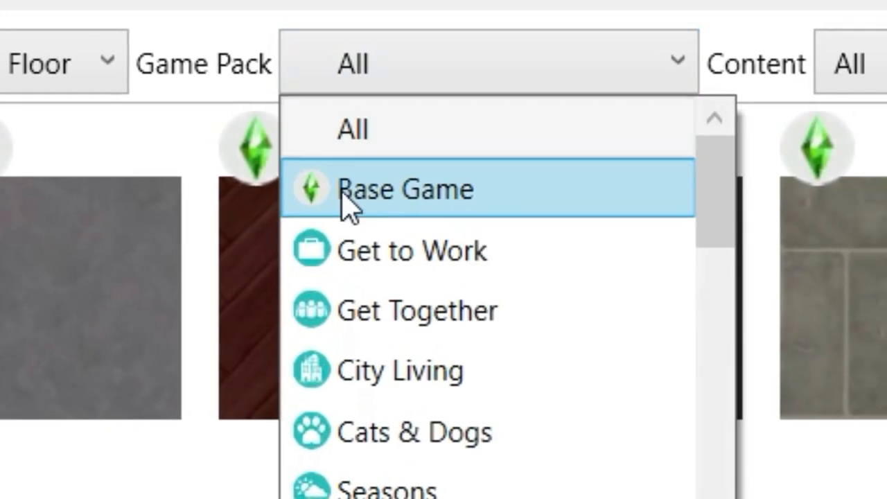
click(407, 189)
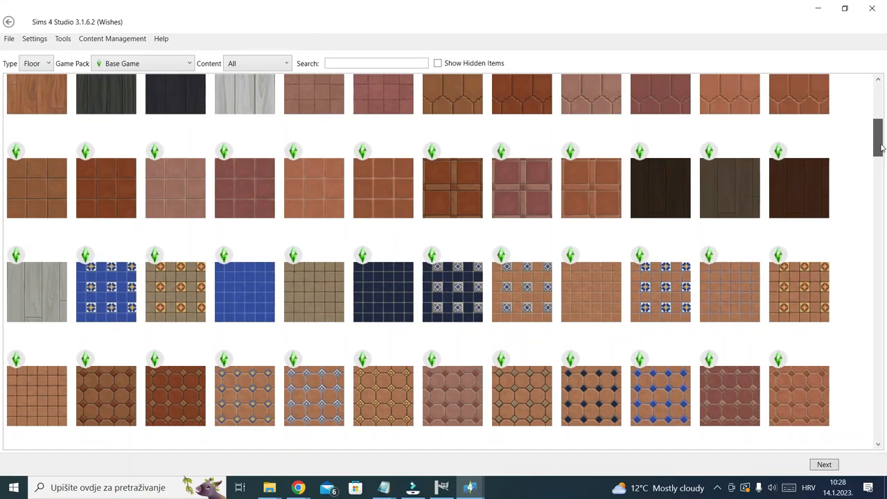
scroll(down, 3)
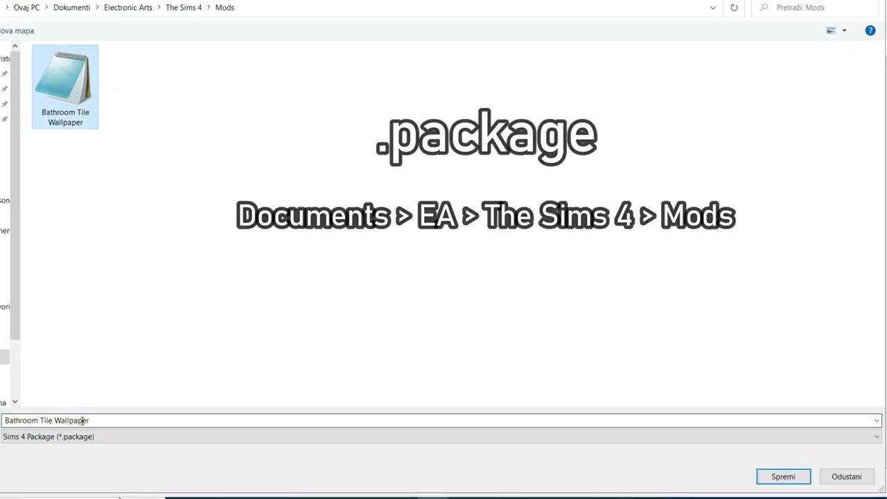
double_click(73, 420)
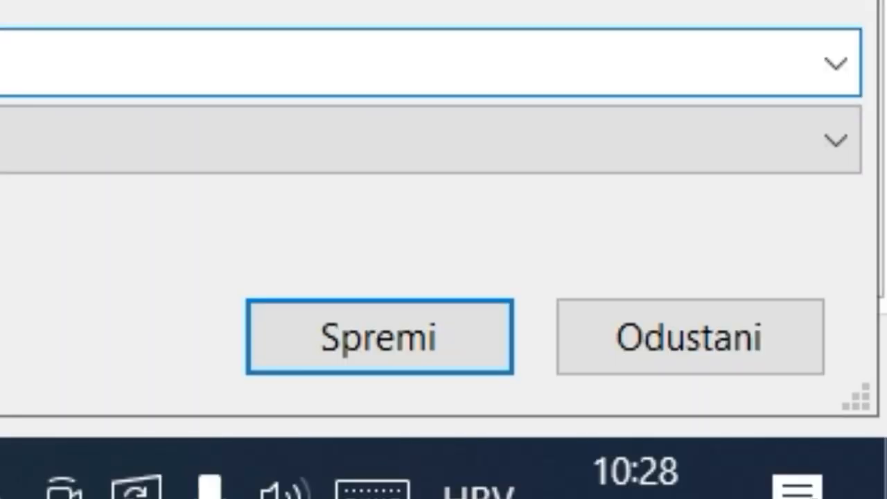
click(379, 337)
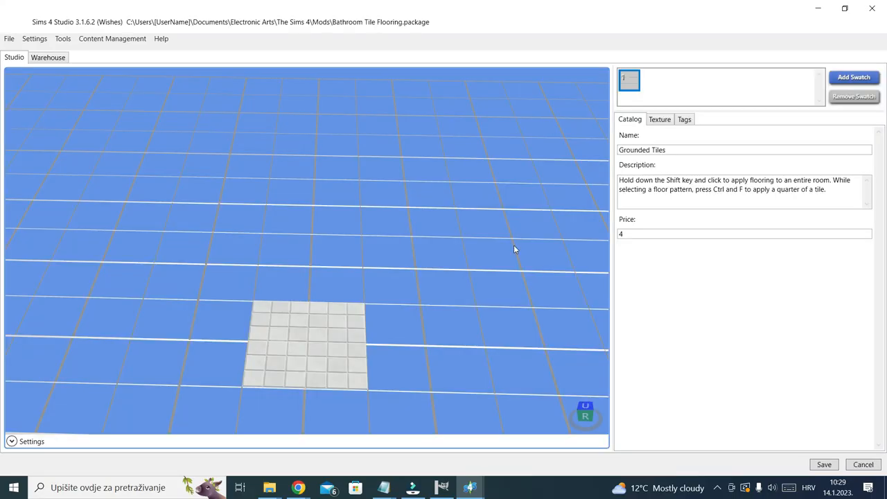
mouse_move(496, 257)
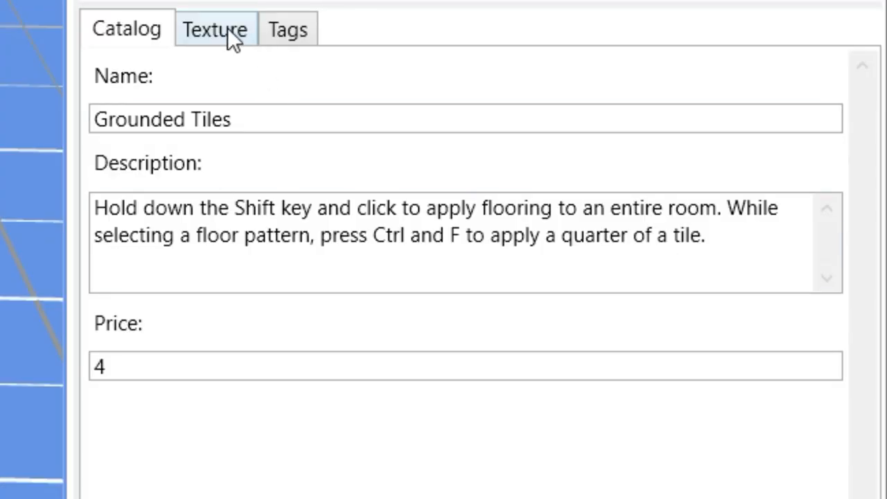
- Export the floor's diffuse texture as Flooring Diffuse.png
click(214, 28)
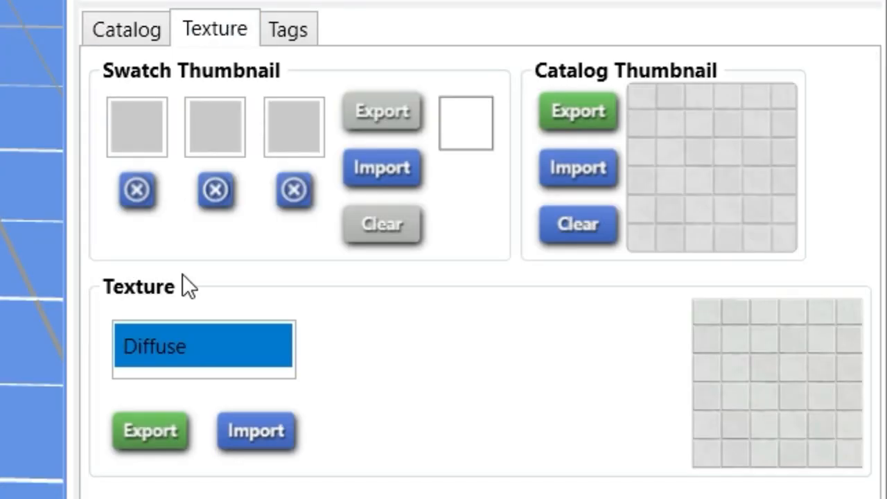
mouse_move(783, 405)
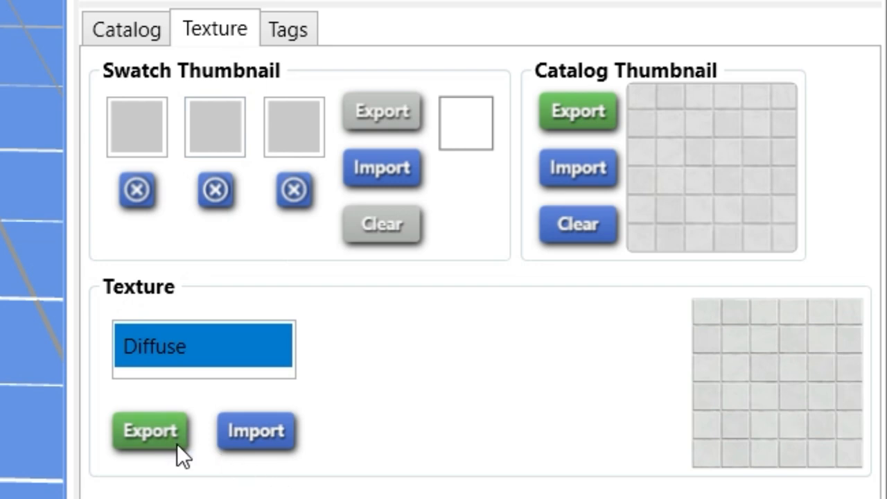
click(149, 430)
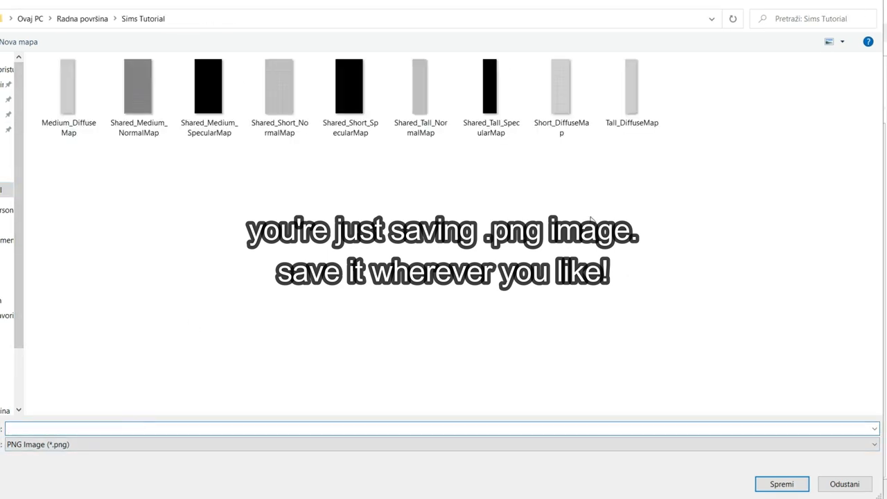
text(Flooring Diffu)
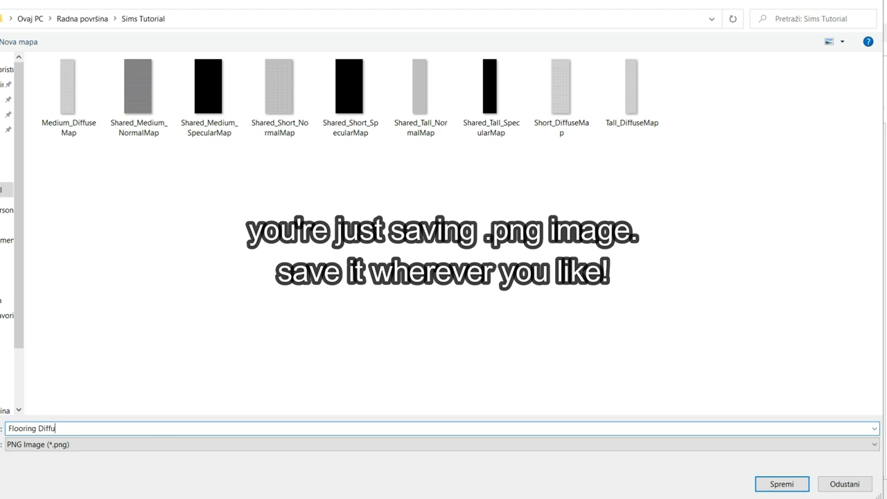
click(781, 484)
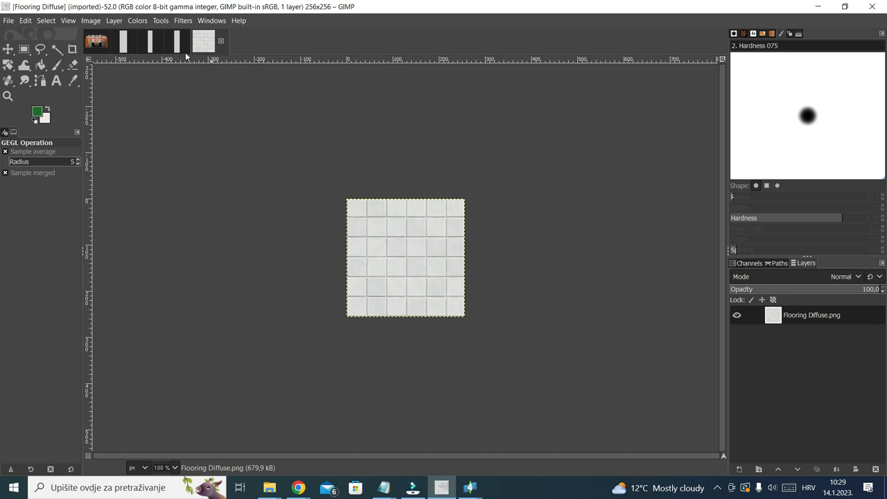
mouse_move(238, 183)
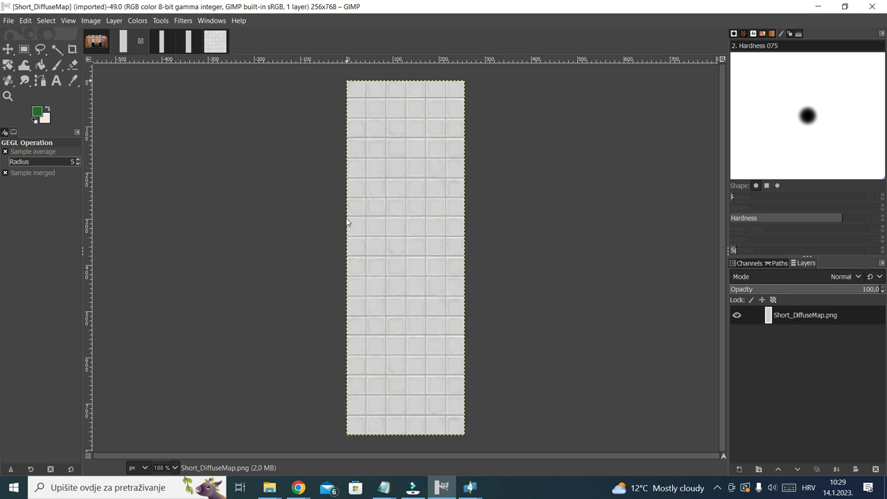
mouse_move(574, 208)
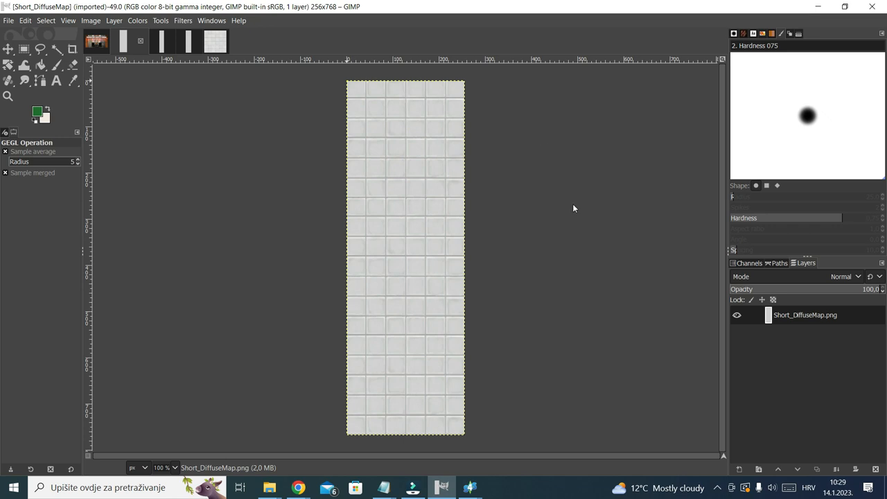
mouse_move(146, 14)
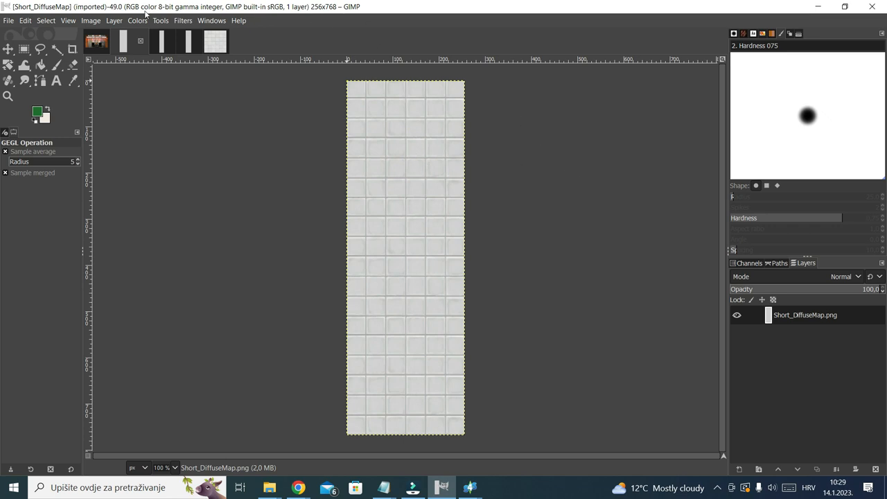
- Colorize Short_DiffuseMap with a teal tint
click(137, 21)
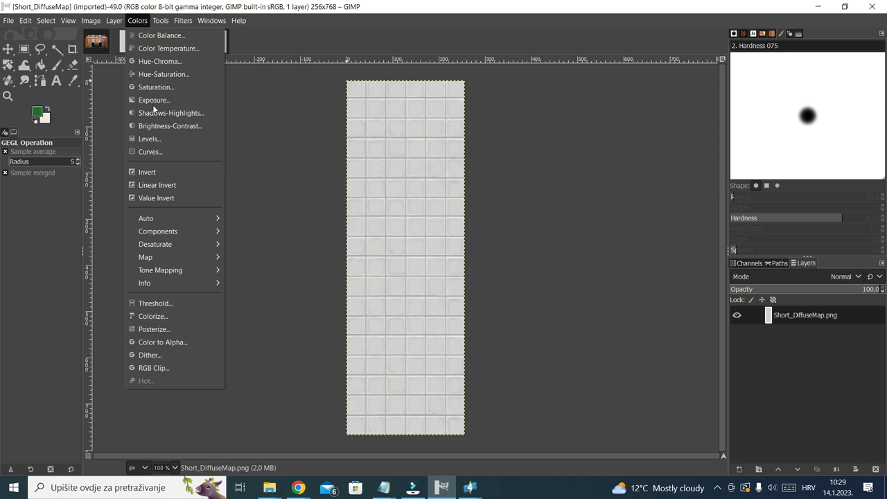
click(153, 316)
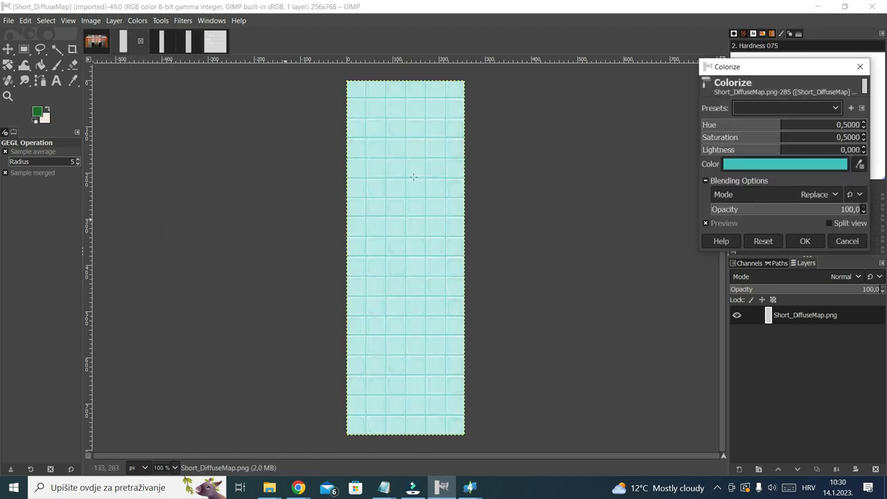
mouse_move(804, 163)
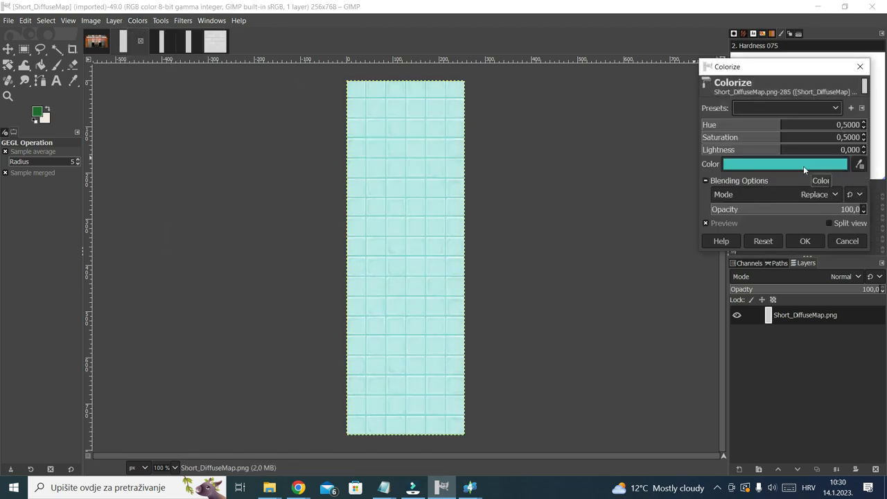
click(784, 163)
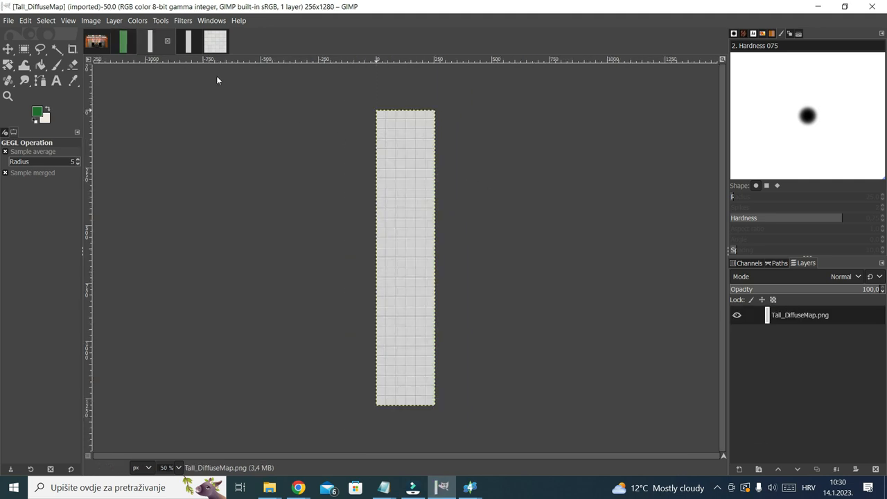
- Colorize Tall_DiffuseMap using the last-used preset
click(138, 21)
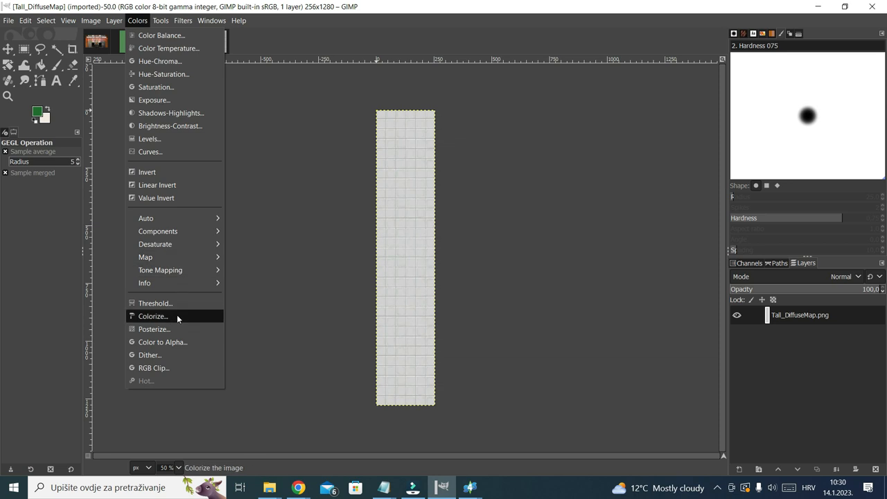
click(153, 316)
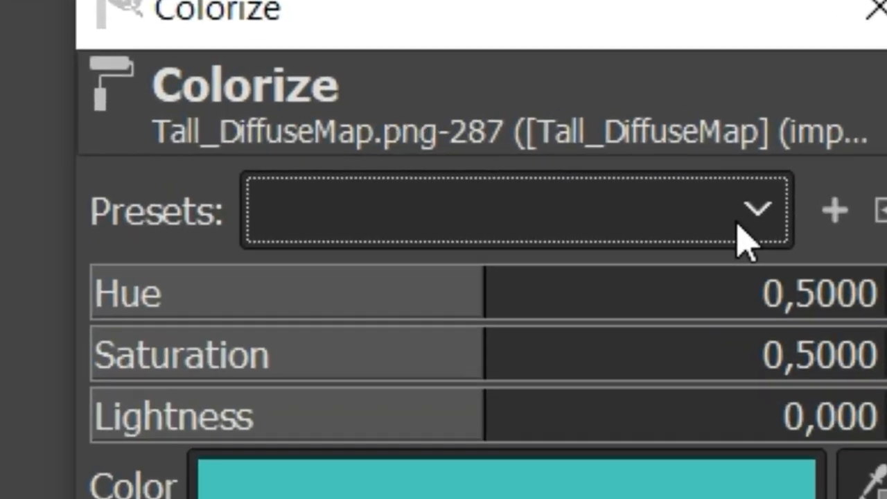
click(757, 208)
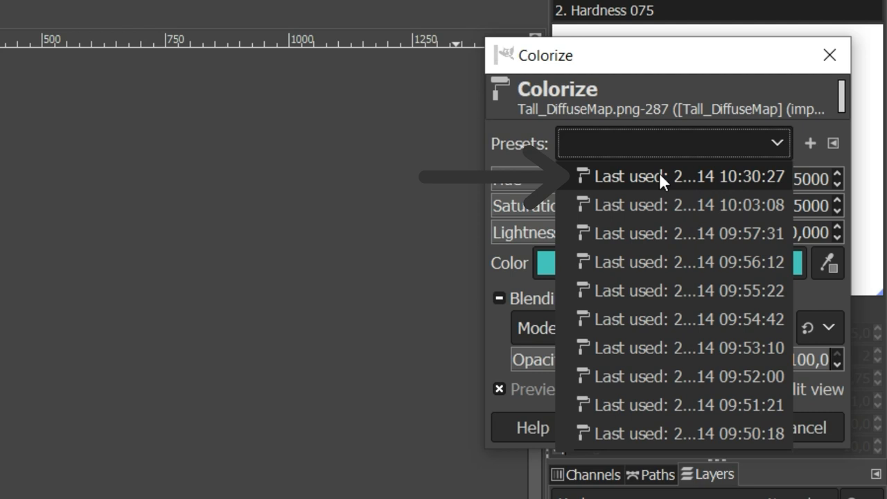
click(666, 176)
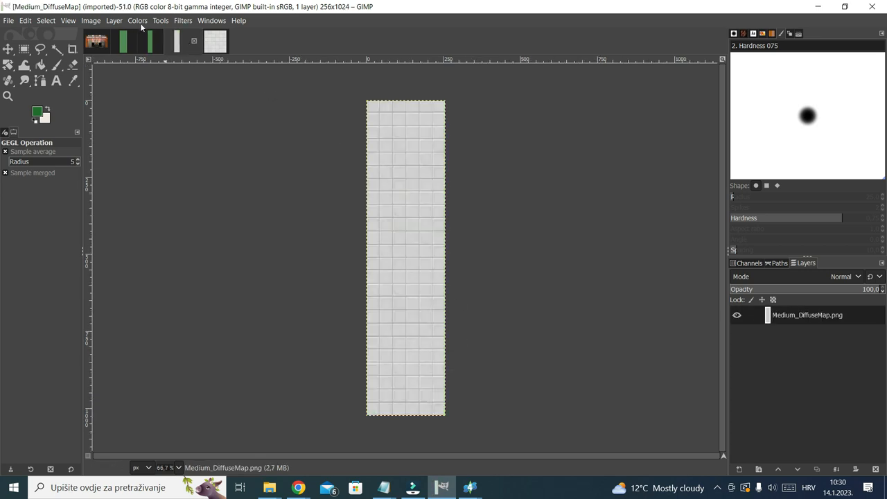
- Colorize Medium_DiffuseMap green with the last-used preset
click(138, 20)
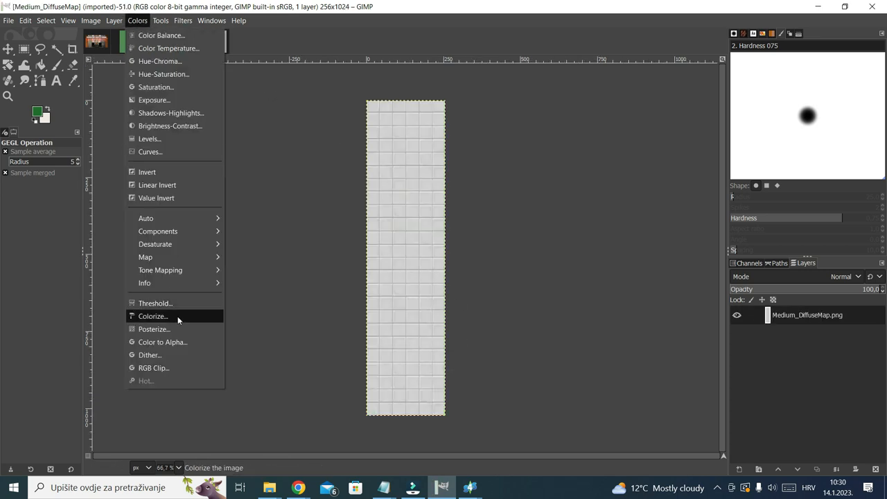
click(152, 316)
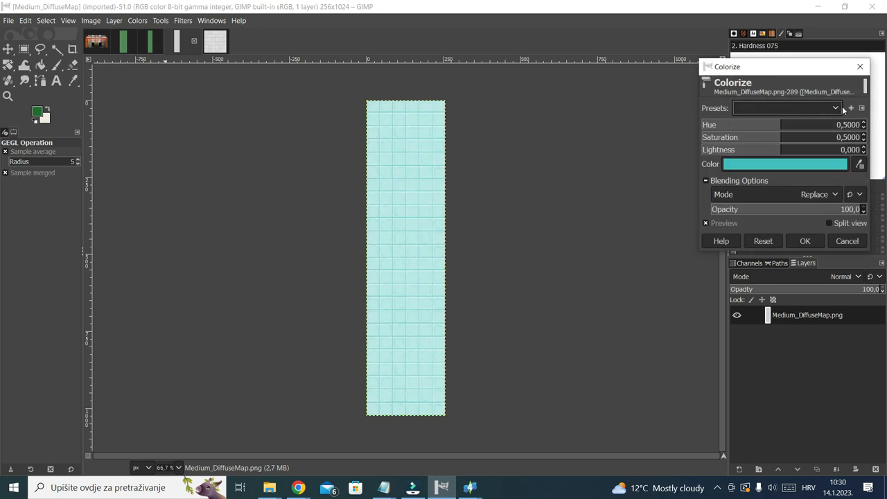
click(835, 108)
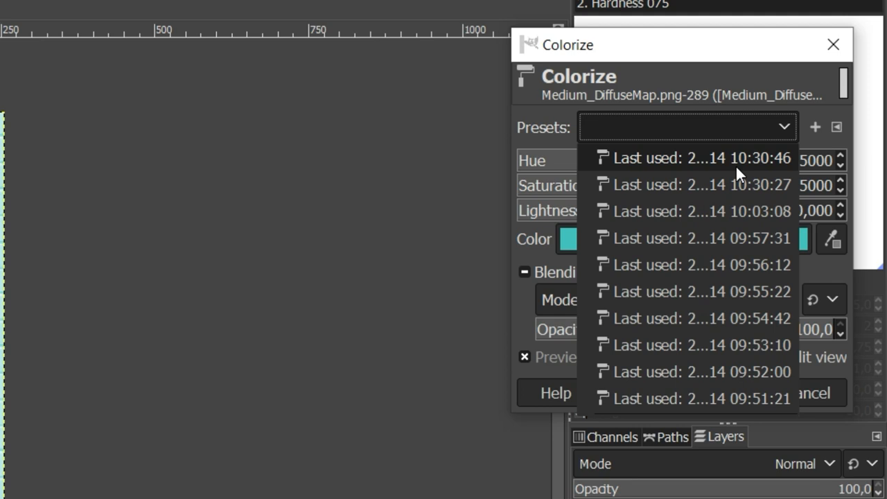
mouse_move(762, 169)
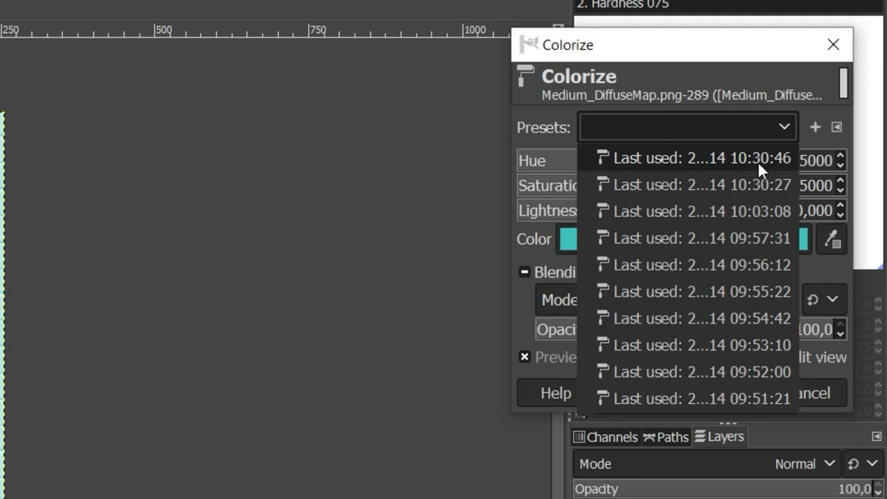
click(693, 158)
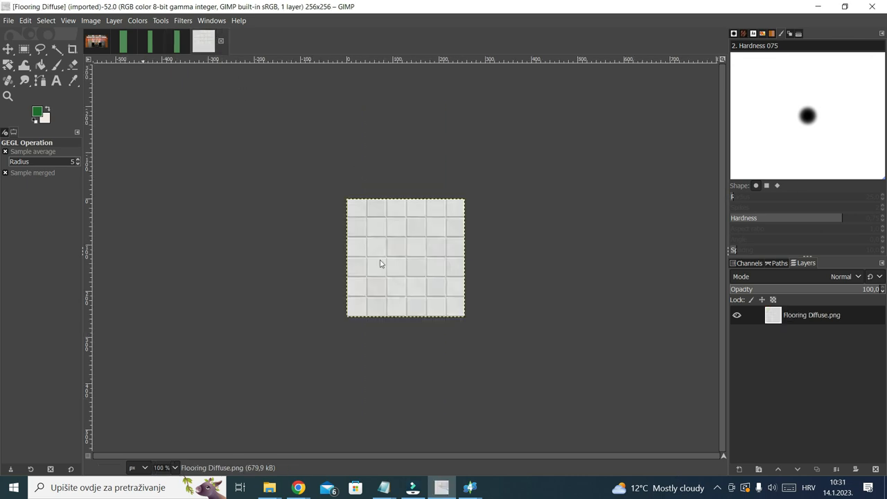
- Colorize the Flooring Diffuse texture green with the same last-used preset
click(137, 21)
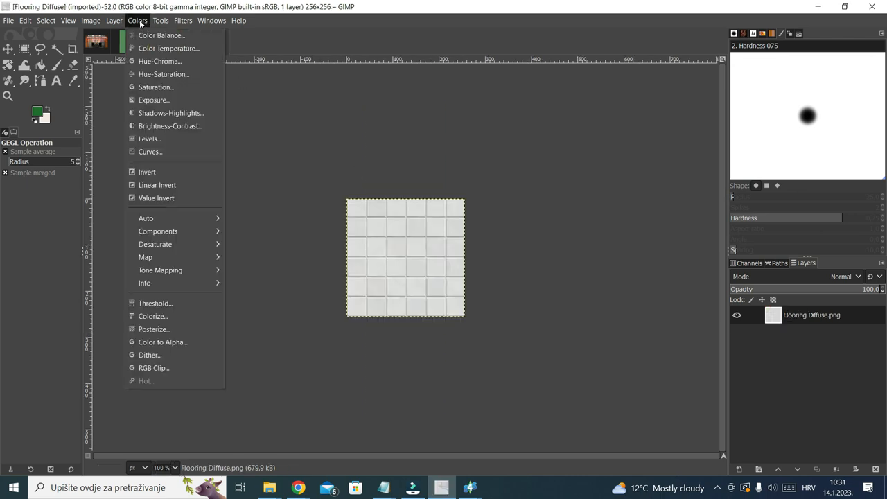
click(153, 316)
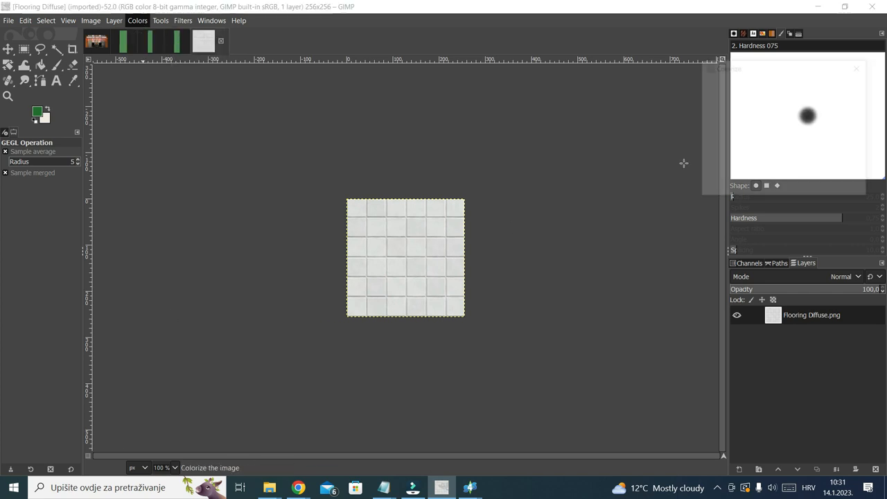
click(838, 108)
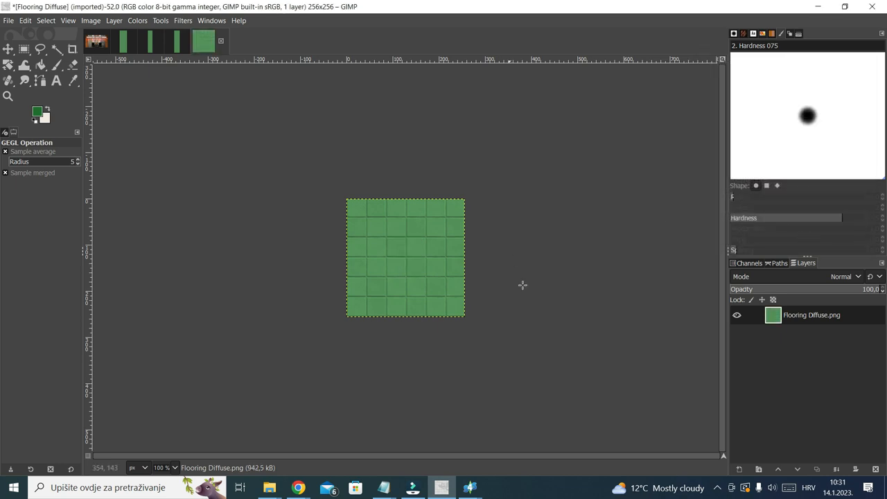
click(187, 41)
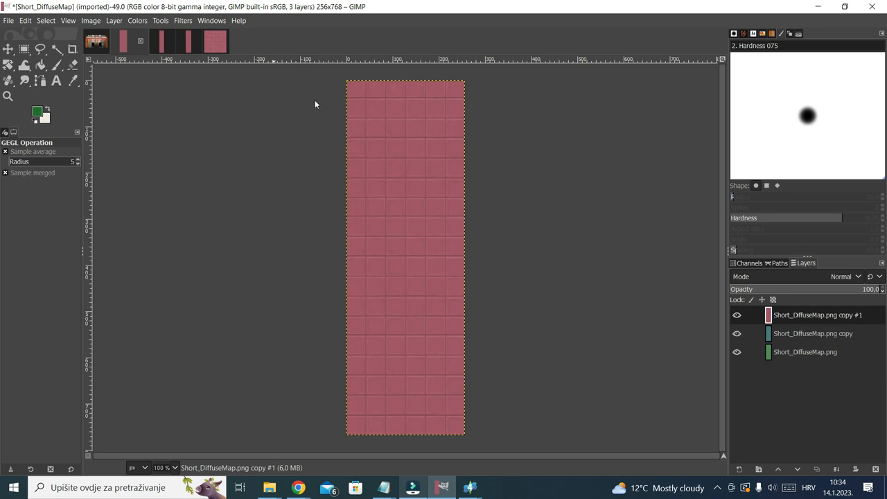
- Export the recoloured short wall diffuse texture as a PNG with its colour suffix
click(8, 21)
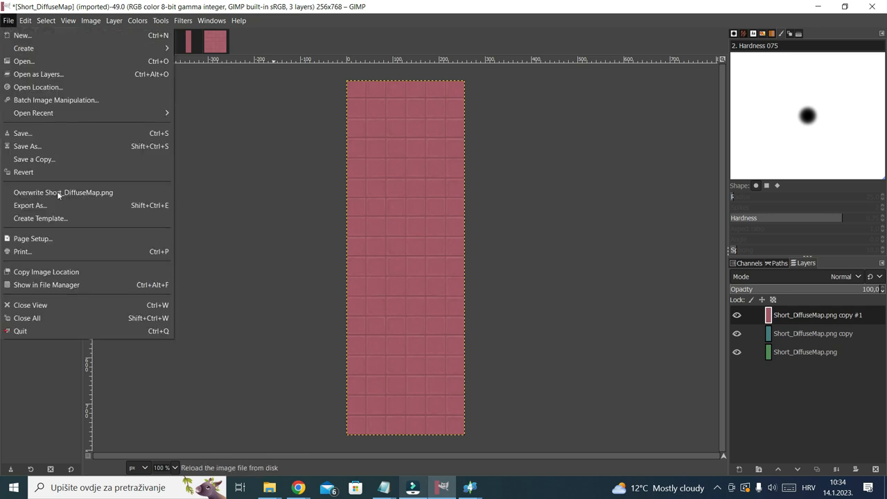
click(30, 205)
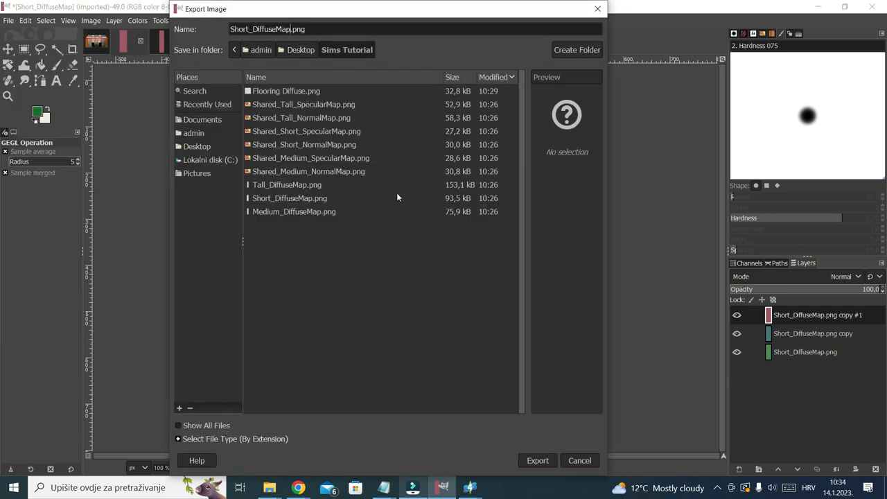
click(538, 460)
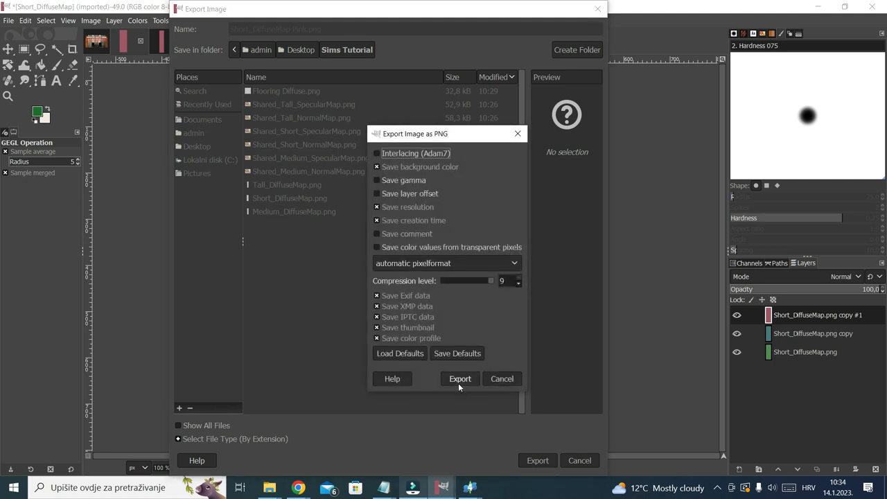
click(460, 378)
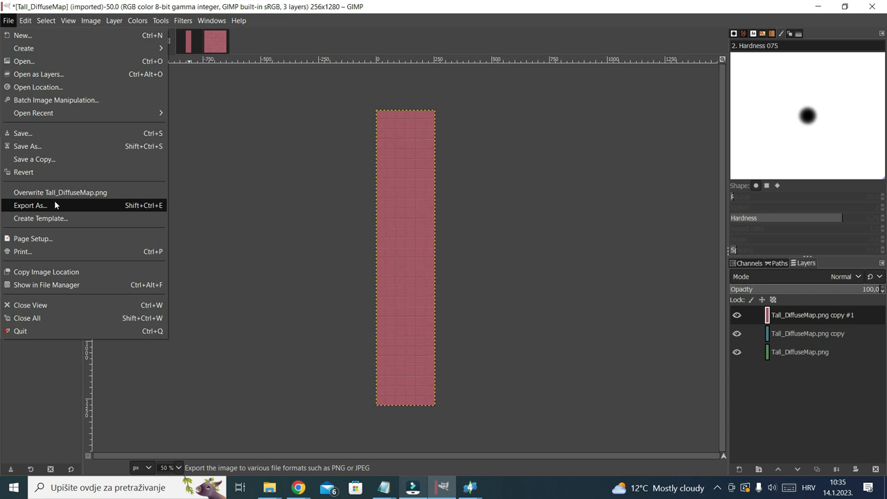
- Export the medium, tall and green flooring textures as colour-named PNG files
click(30, 205)
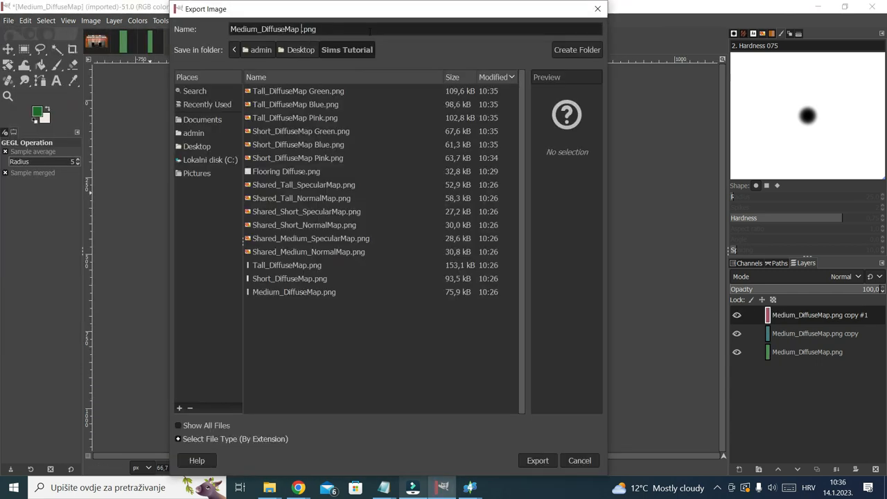
click(538, 461)
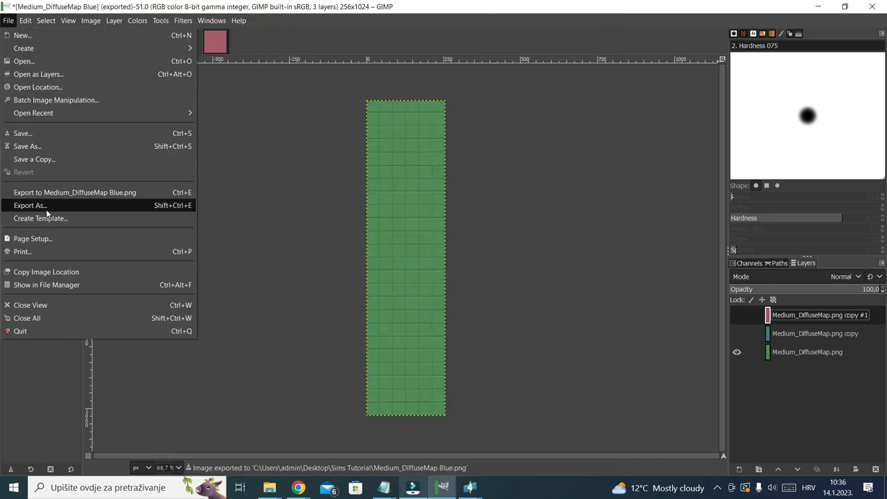
click(31, 205)
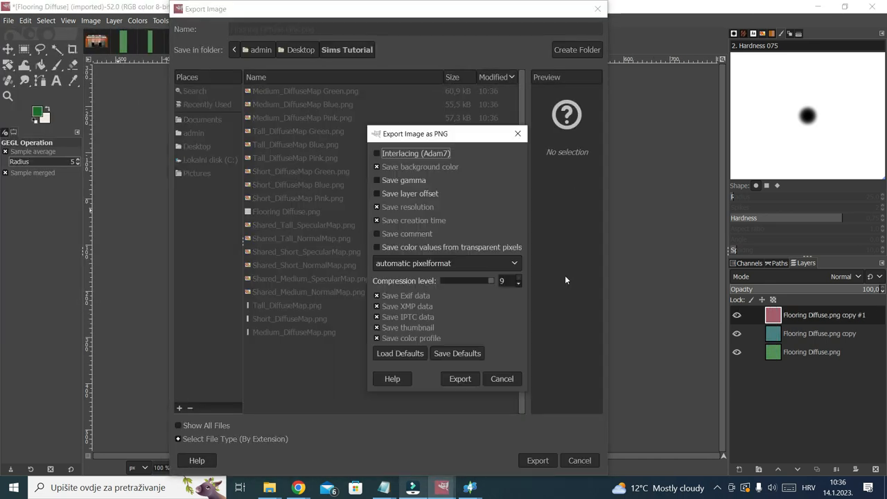
click(460, 378)
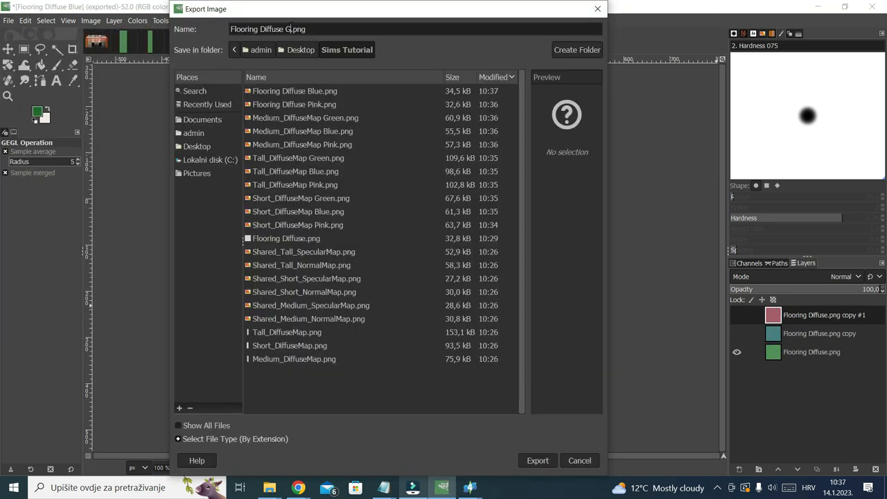
click(538, 460)
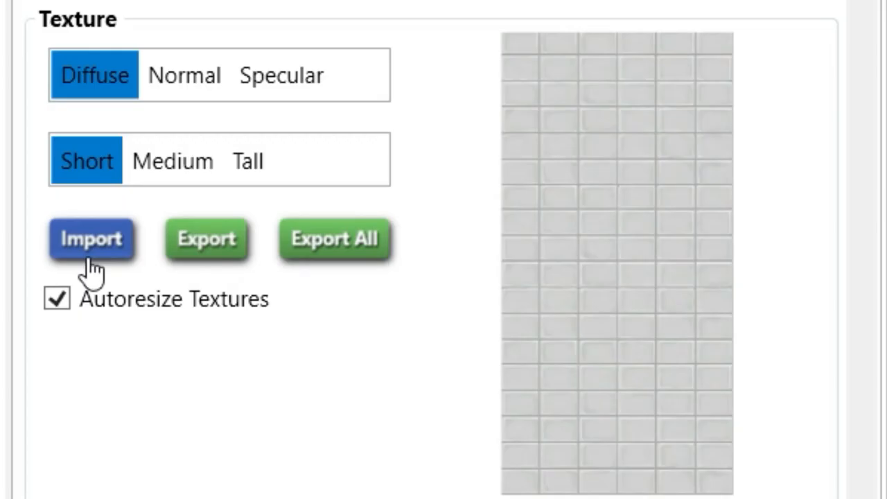
- Import the green short, medium and tall wall textures into the wallpaper swatch
click(92, 238)
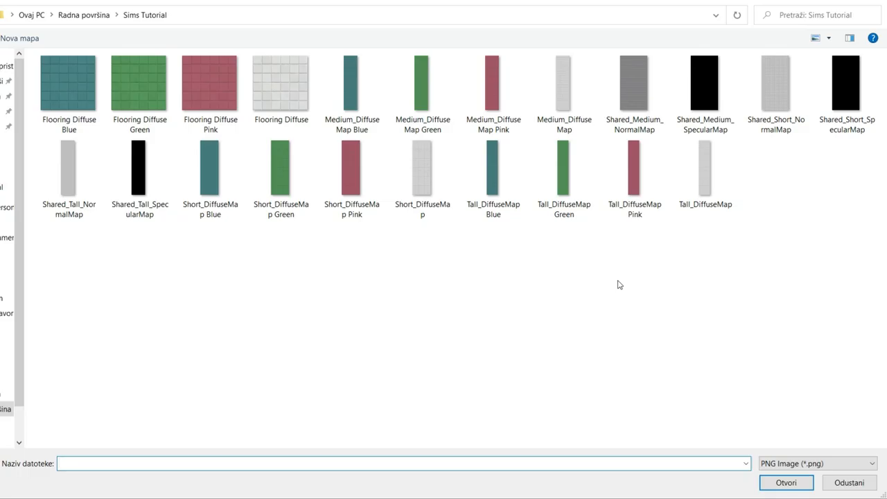
click(280, 169)
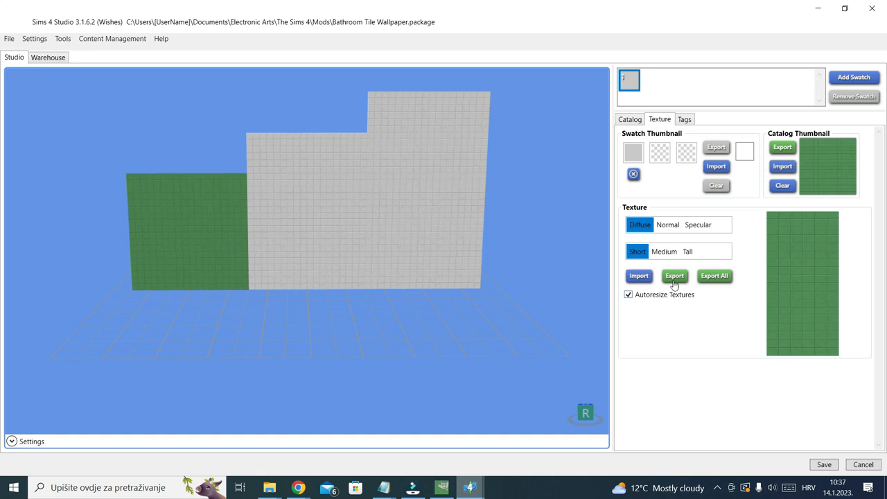
click(664, 251)
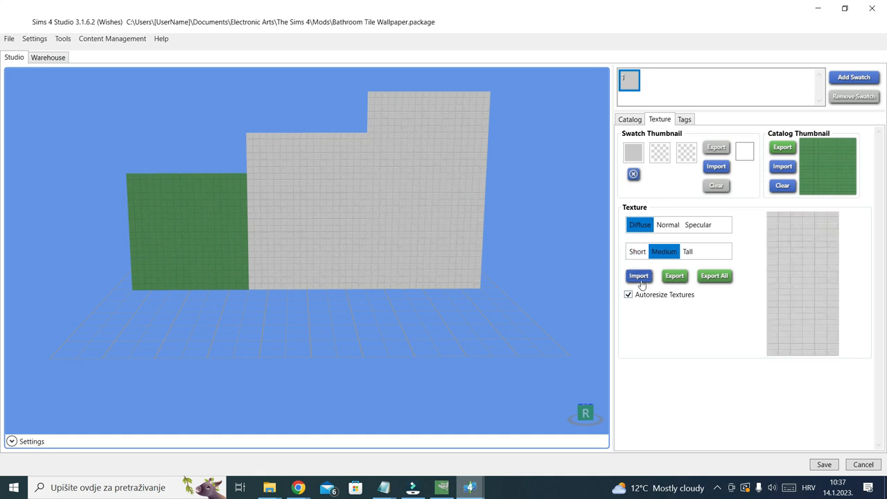
click(638, 276)
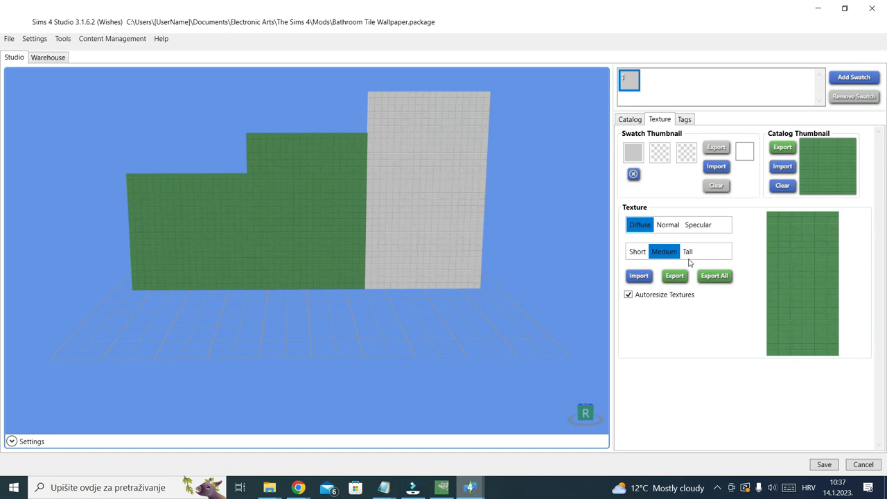
click(638, 276)
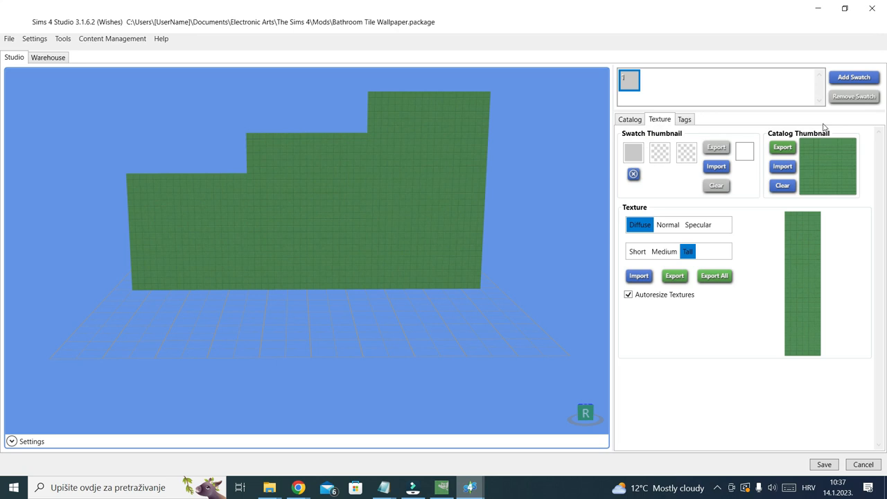
- Add another wallpaper swatch and import its medium wall texture
click(853, 78)
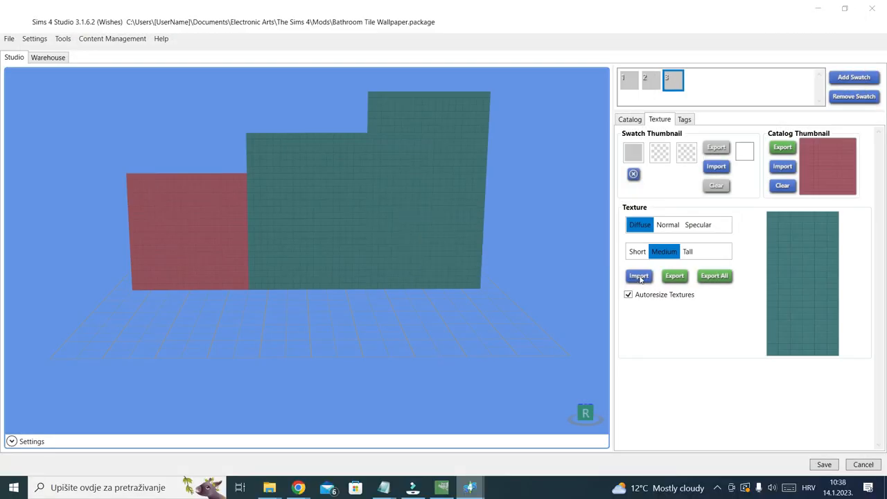
click(687, 251)
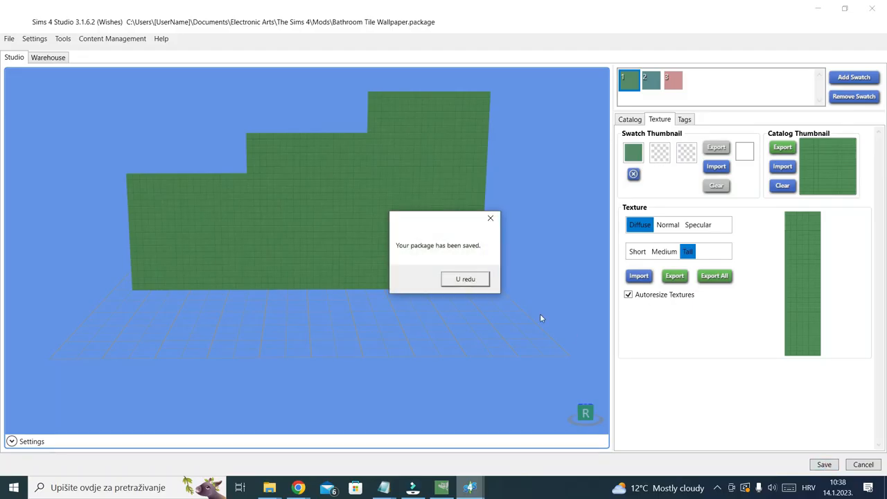
- Import the Flooring Diffuse Green and Blue textures into the flooring package swatches
click(466, 279)
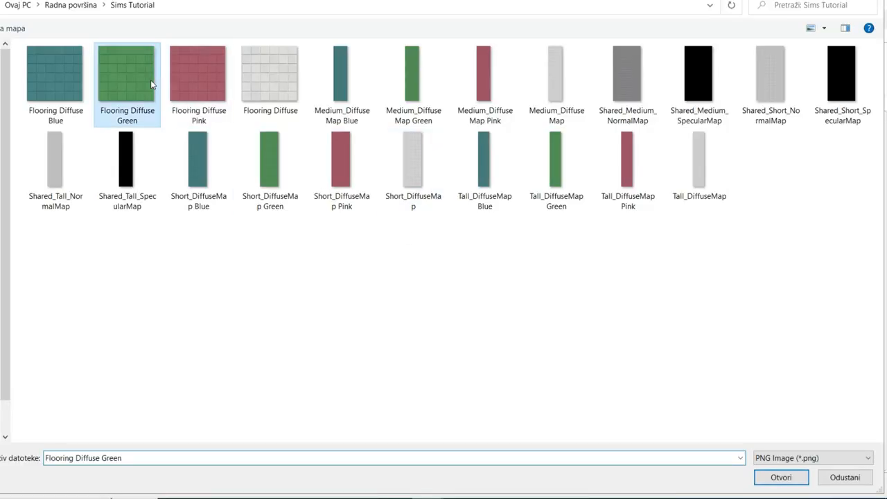
click(780, 477)
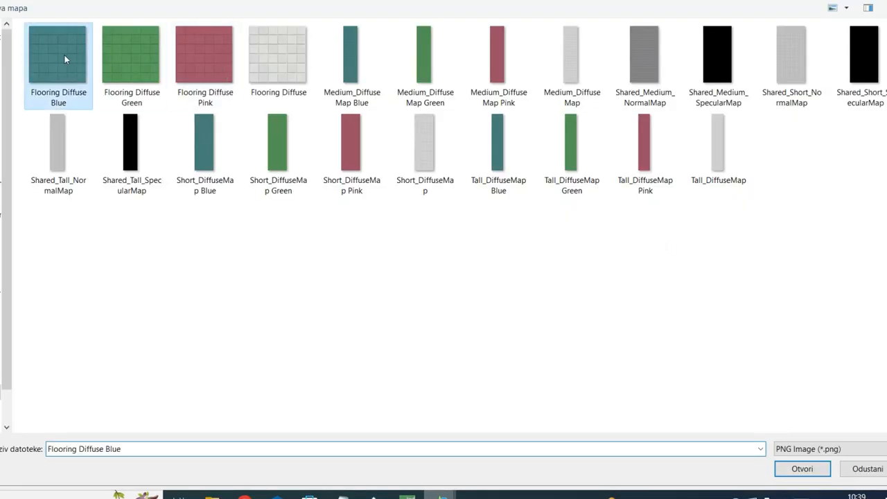
click(802, 469)
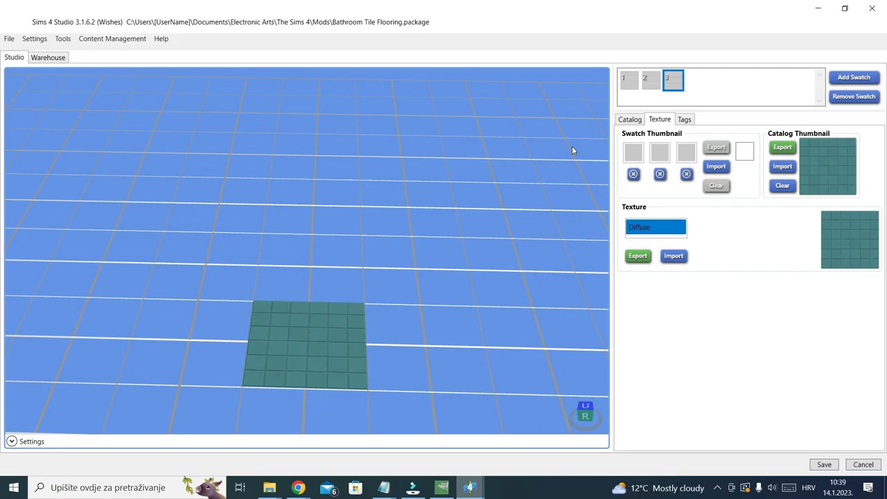
click(628, 79)
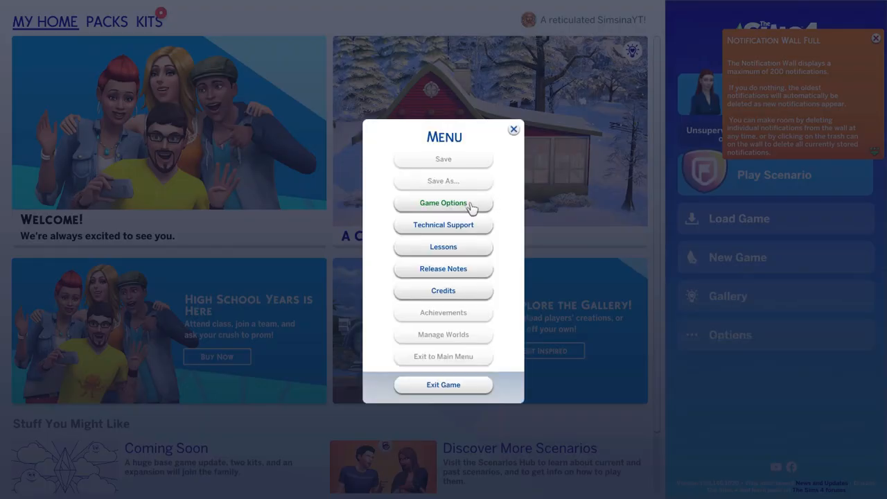
- Review Game Options > Other, close the menu and resume the saved game
click(444, 203)
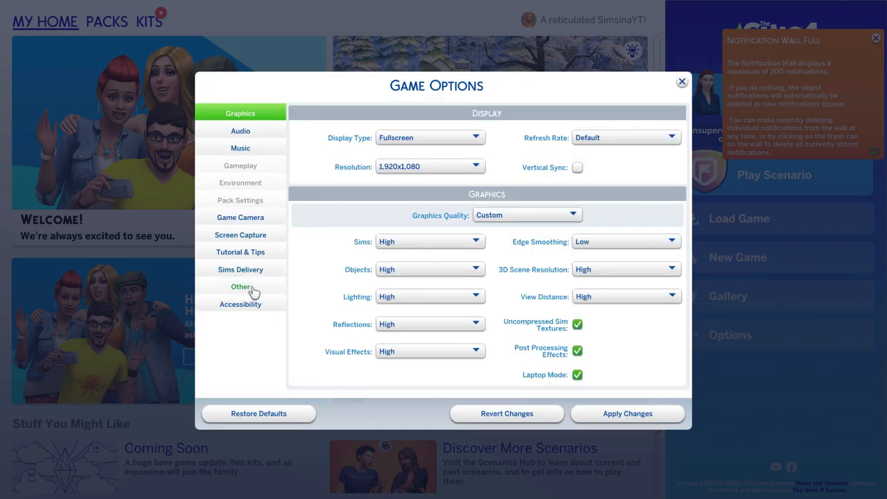
click(241, 287)
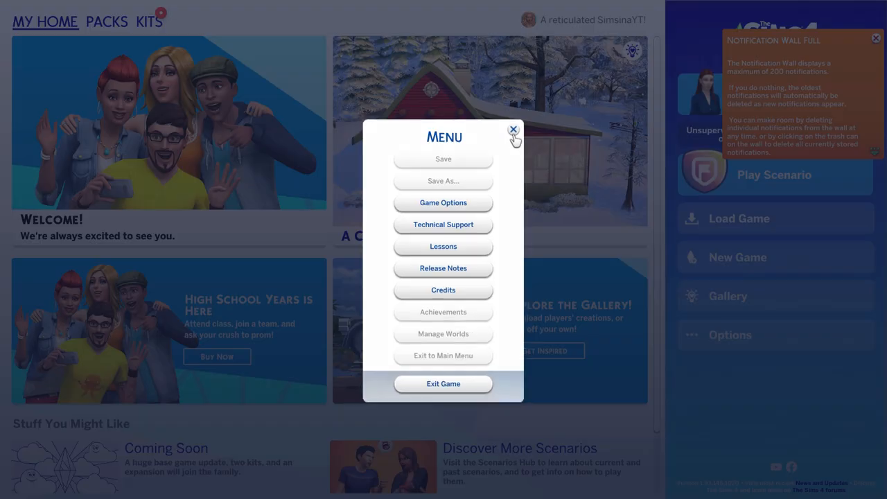
click(512, 130)
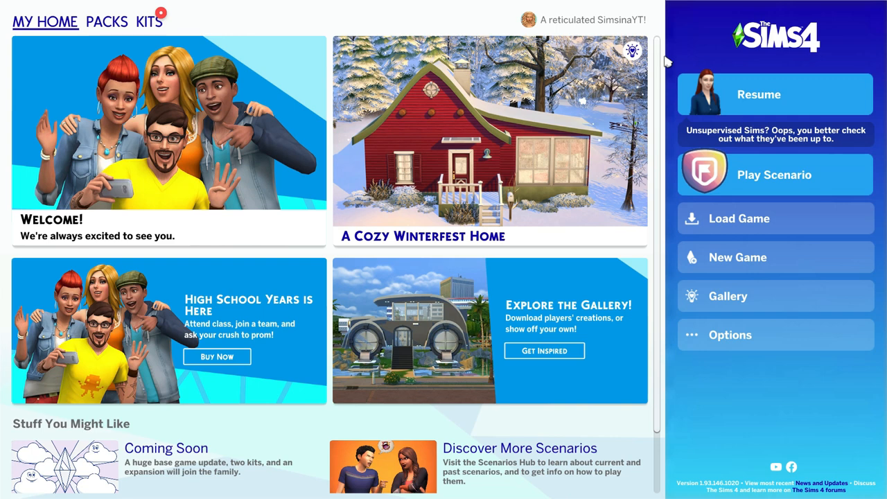
mouse_move(760, 94)
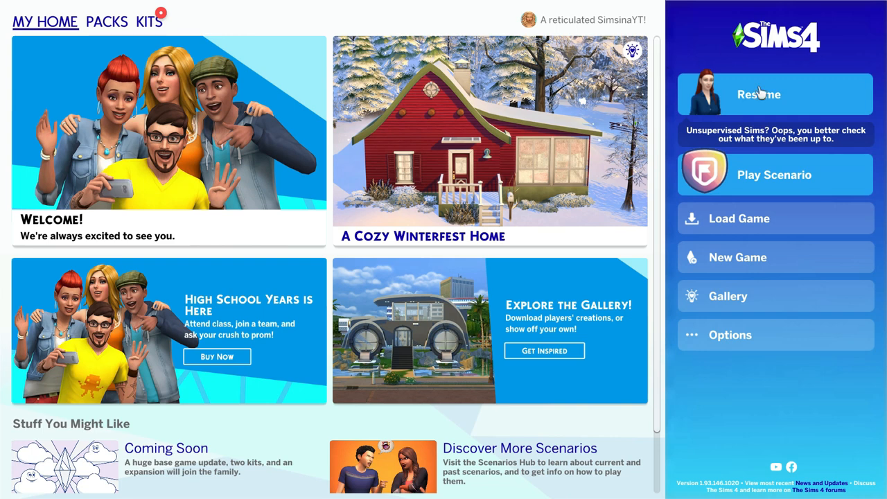
click(758, 94)
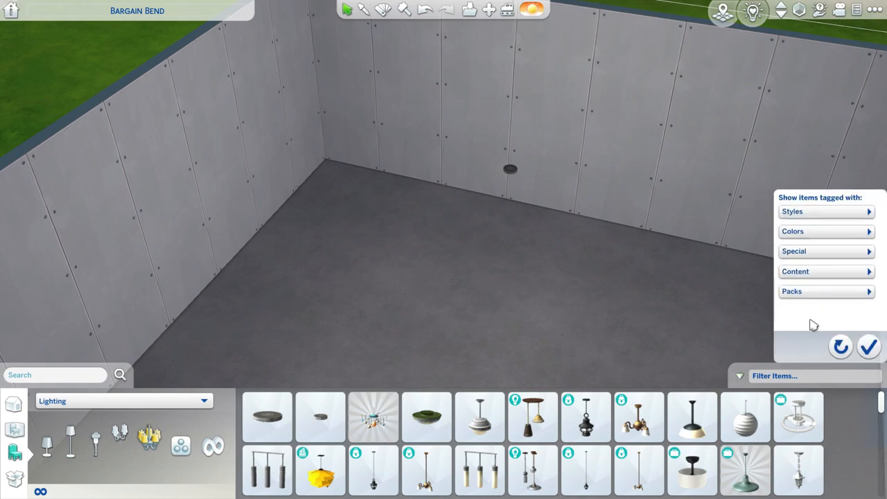
- Filter to Custom Content and paint the rooms with the blue and green tile wallpaper
click(796, 270)
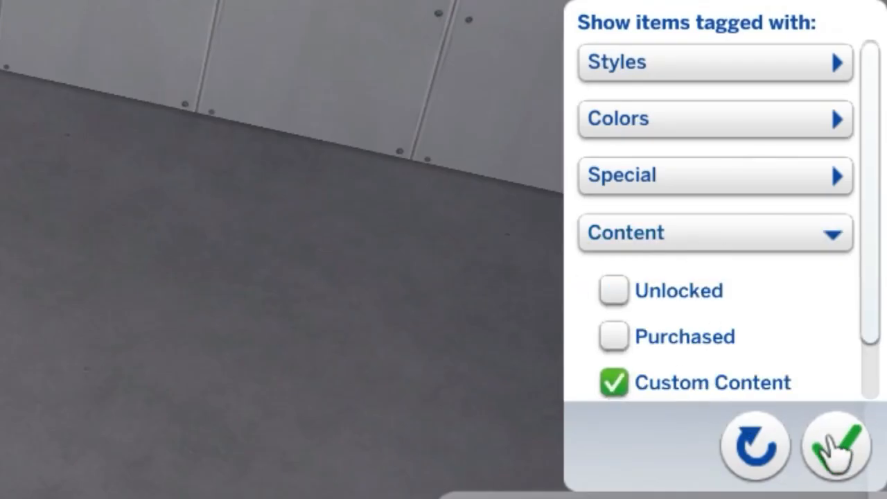
click(835, 446)
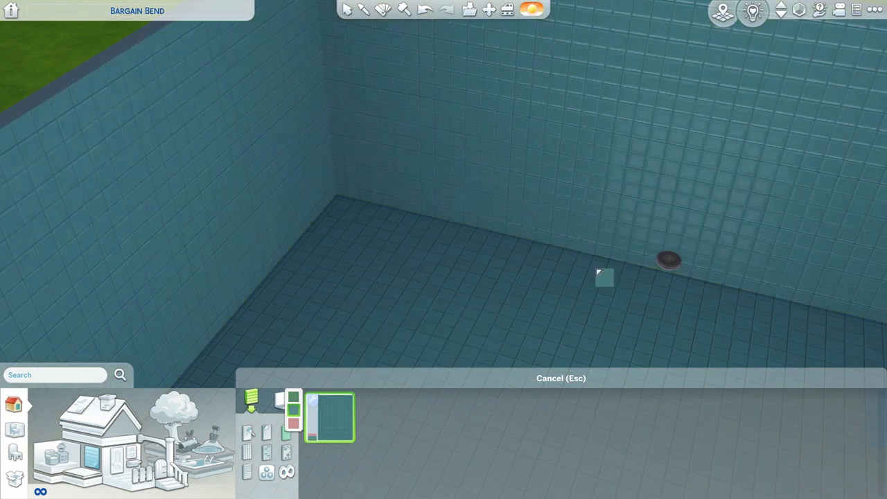
click(330, 416)
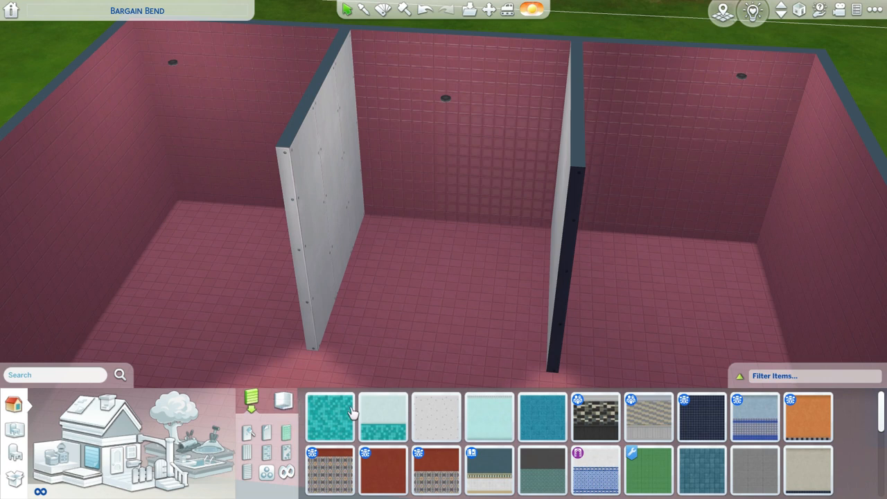
click(648, 469)
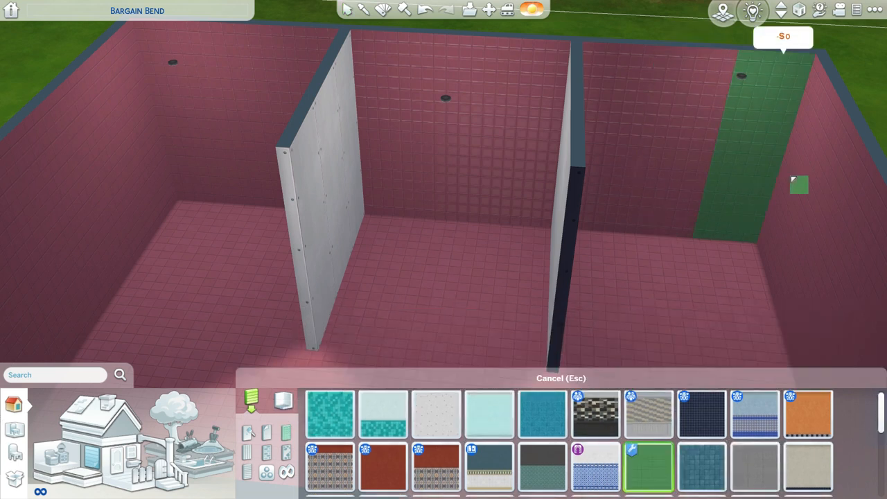